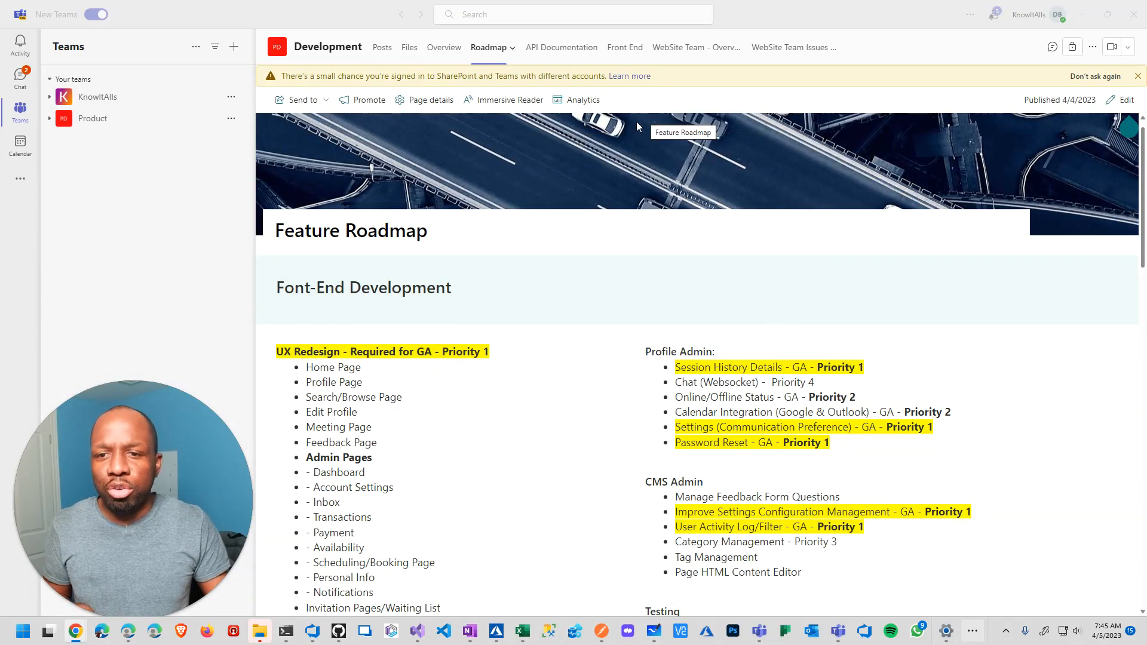
{"action": "mouse_move", "coordinate": [420, 288]}
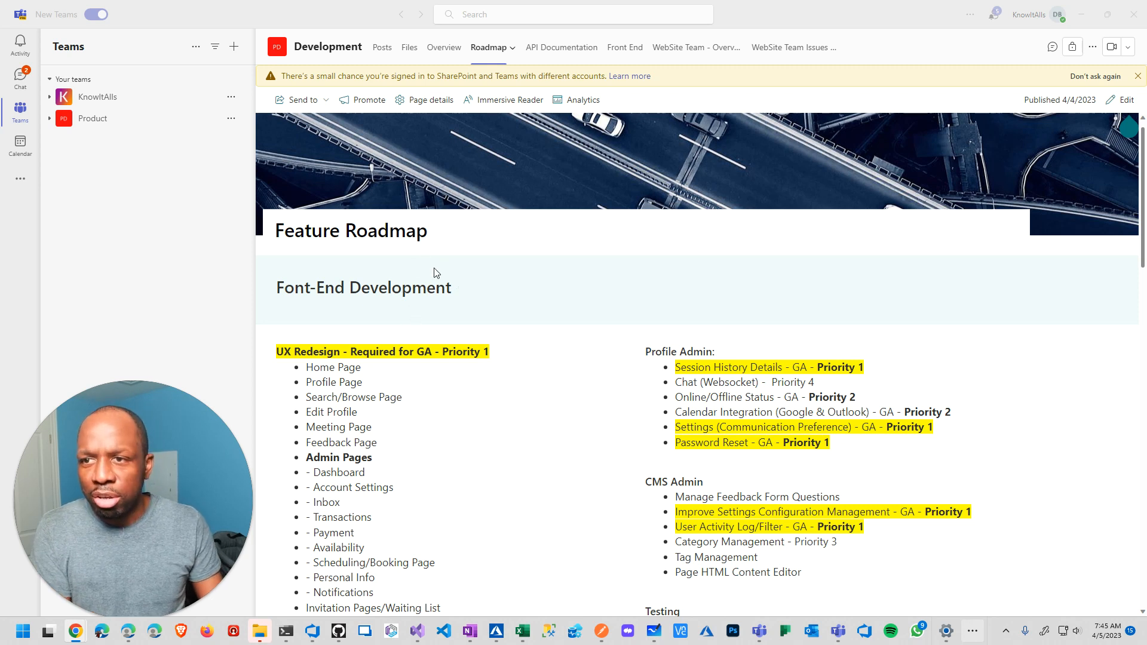
- Scroll up and down through the Feature Roadmap page to review its content
{"action": "scroll", "scroll_direction": "down", "scroll_amount": 3}
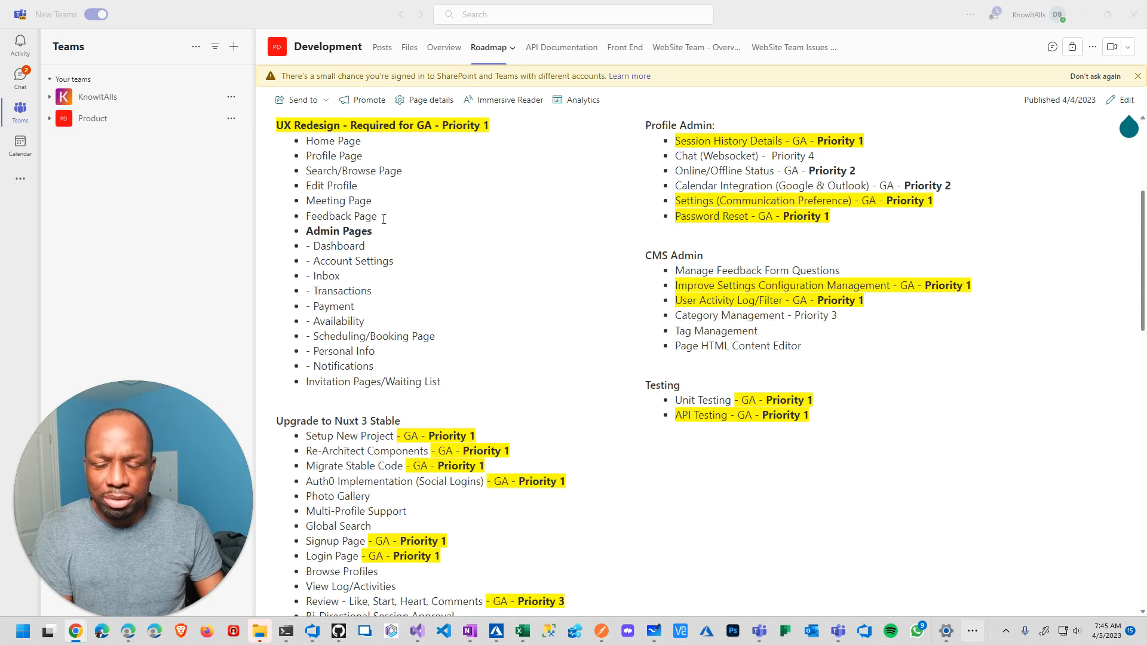
{"action": "scroll", "scroll_direction": "down", "scroll_amount": 3}
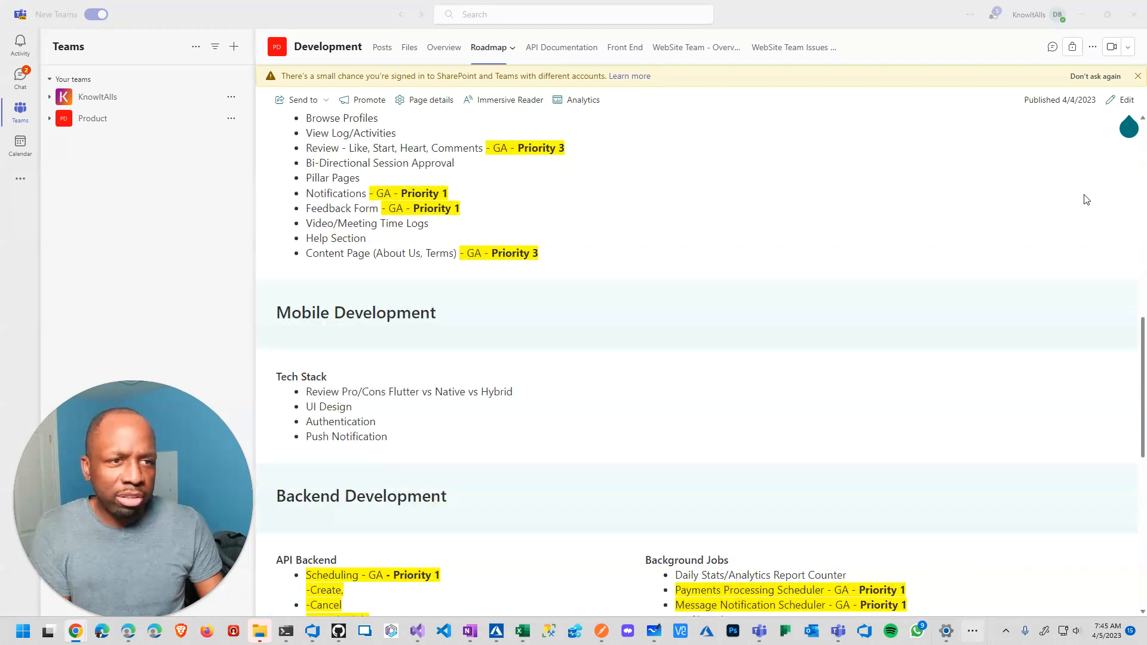
{"action": "scroll", "scroll_direction": "up", "scroll_amount": 3}
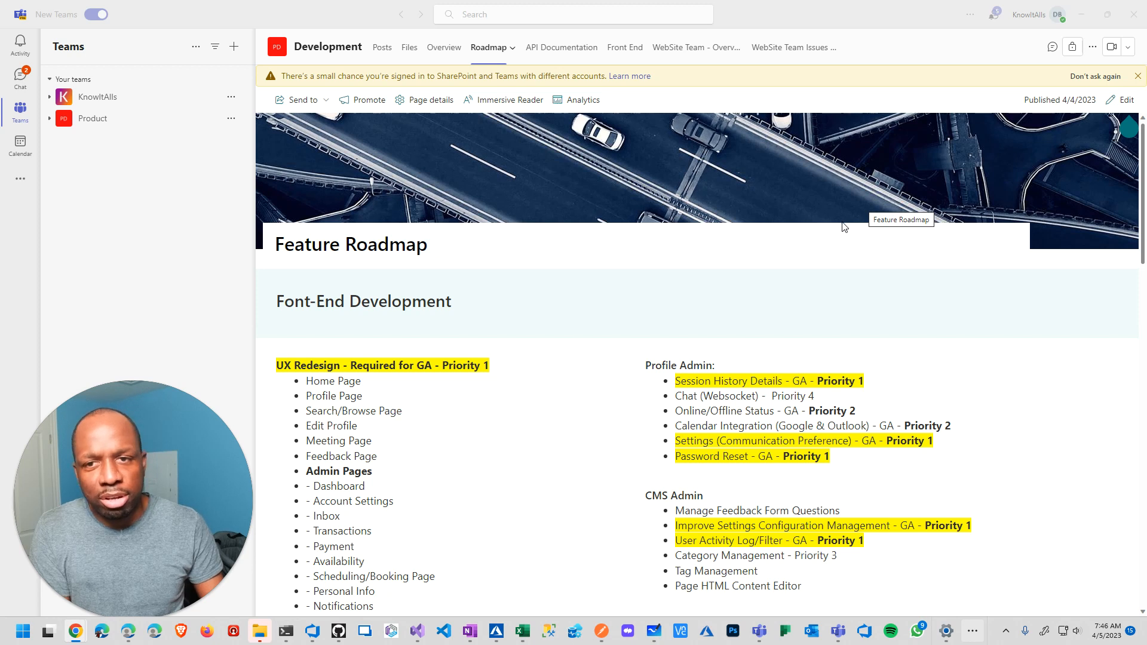
{"action": "scroll", "scroll_direction": "down", "scroll_amount": 3}
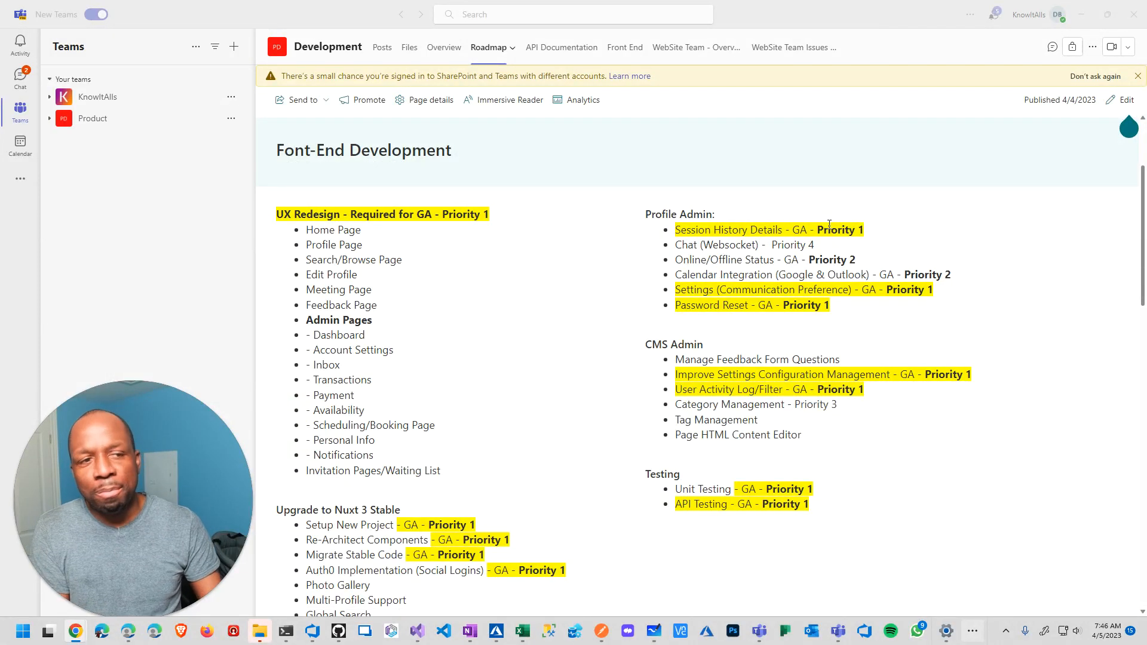
{"action": "scroll", "scroll_direction": "down", "scroll_amount": 3}
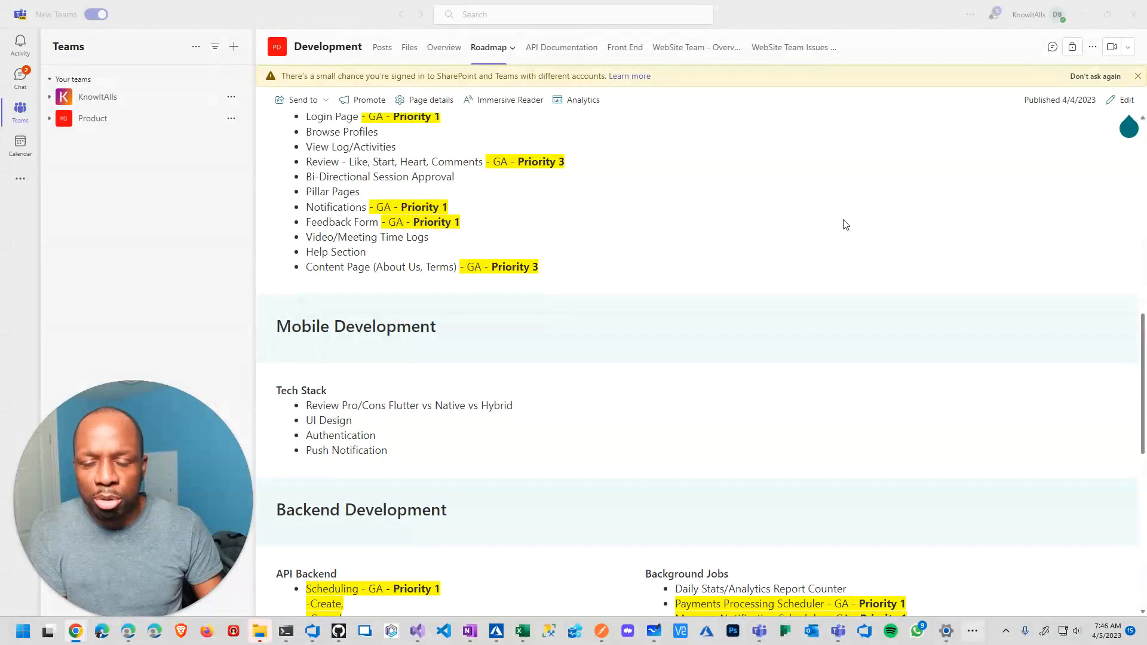
{"action": "scroll", "scroll_direction": "up", "scroll_amount": 3}
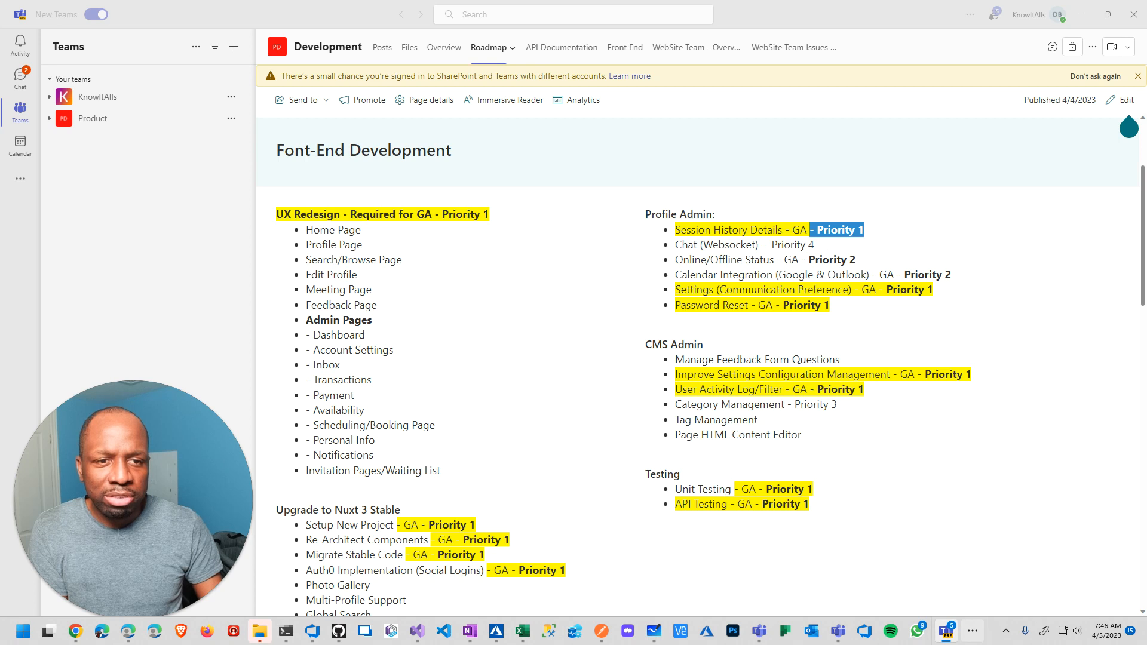
{"action": "scroll", "scroll_direction": "down", "scroll_amount": 3}
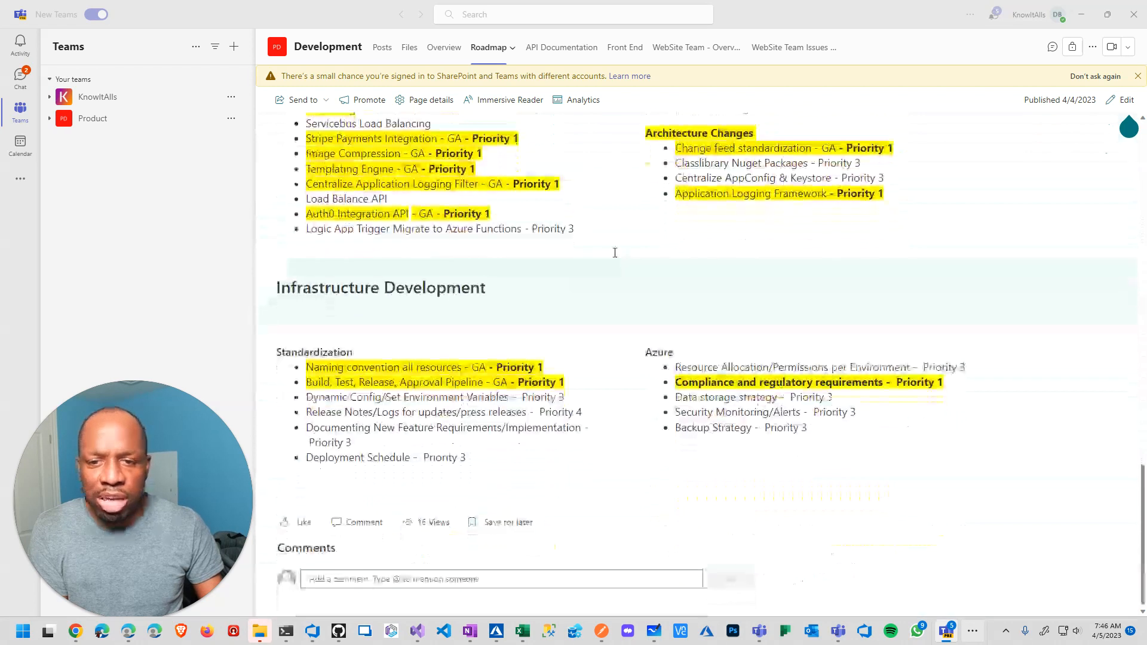
{"action": "scroll", "scroll_direction": "up", "scroll_amount": 3}
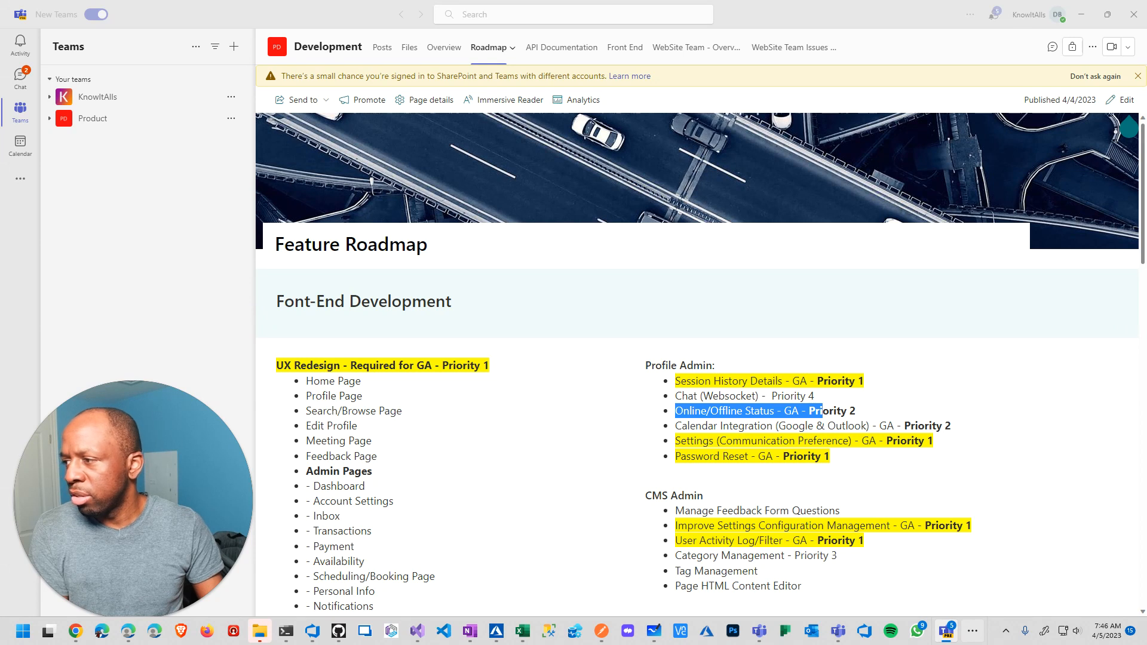
{"action": "scroll", "scroll_direction": "down", "scroll_amount": 3}
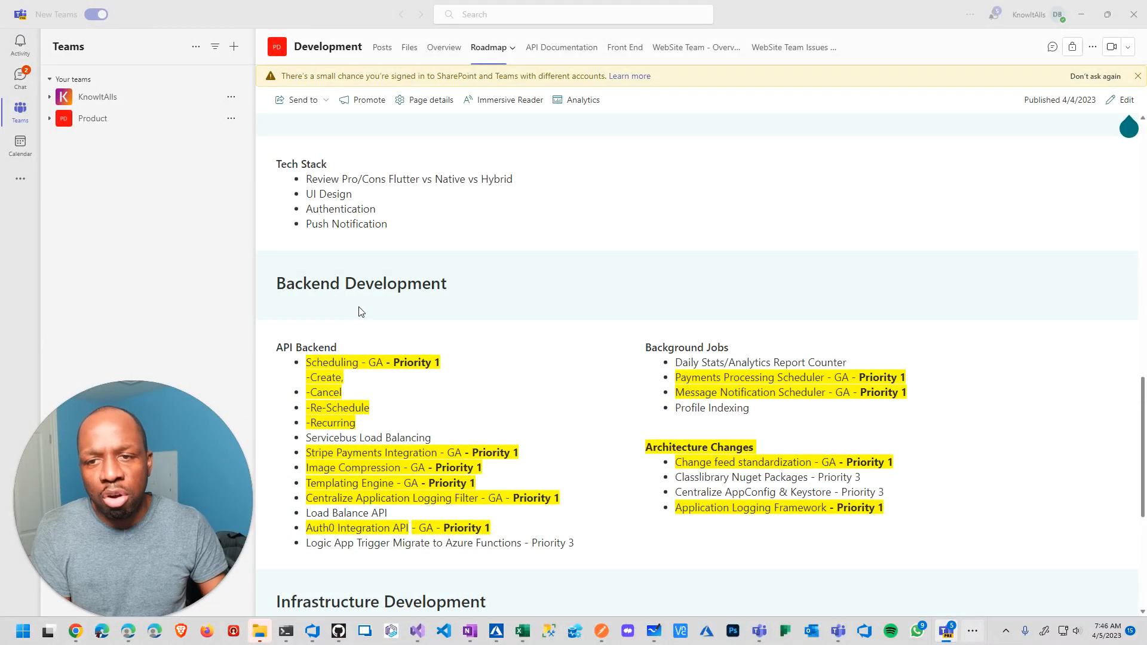
{"action": "scroll", "scroll_direction": "down", "scroll_amount": 3}
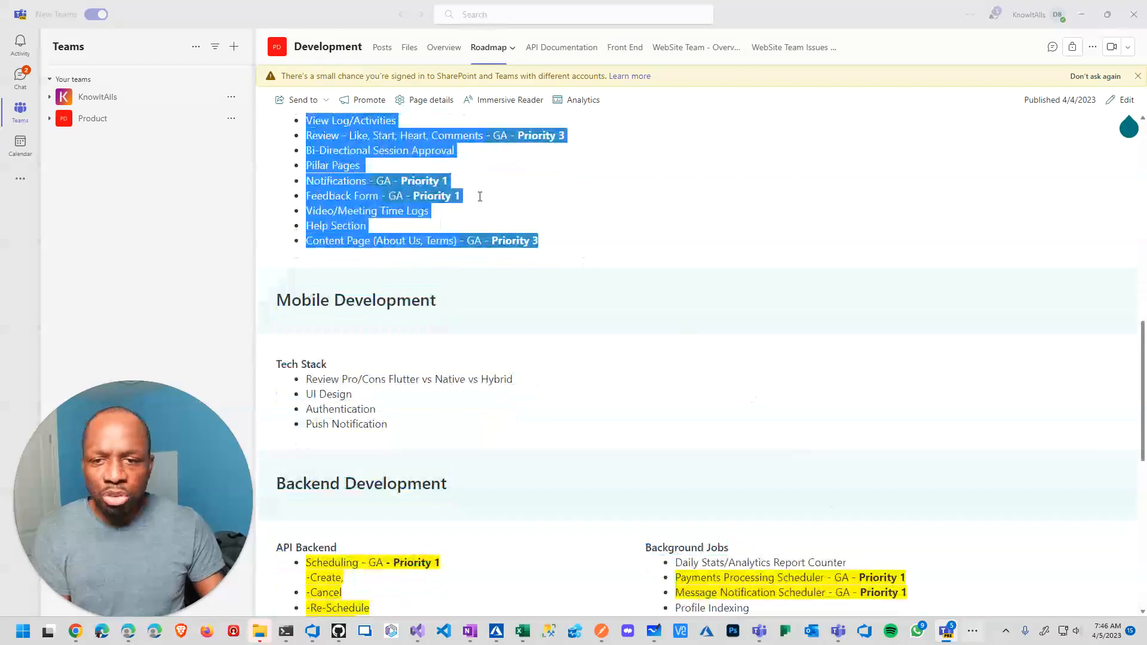
{"action": "scroll", "scroll_direction": "down", "scroll_amount": 3}
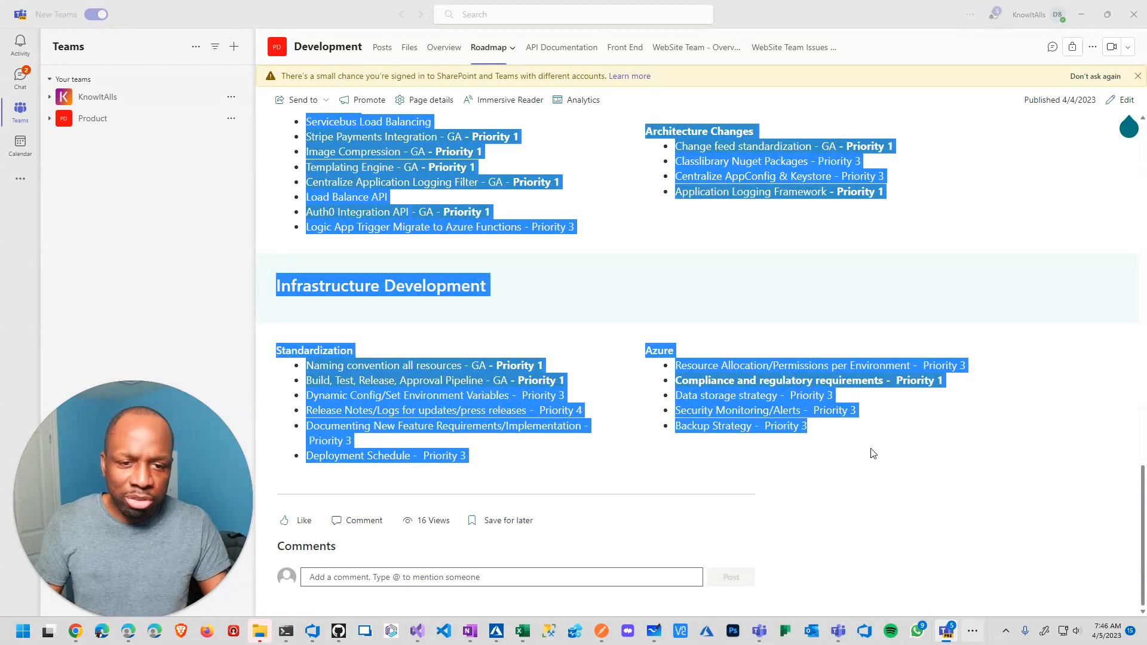
{"action": "scroll", "scroll_direction": "up", "scroll_amount": 3}
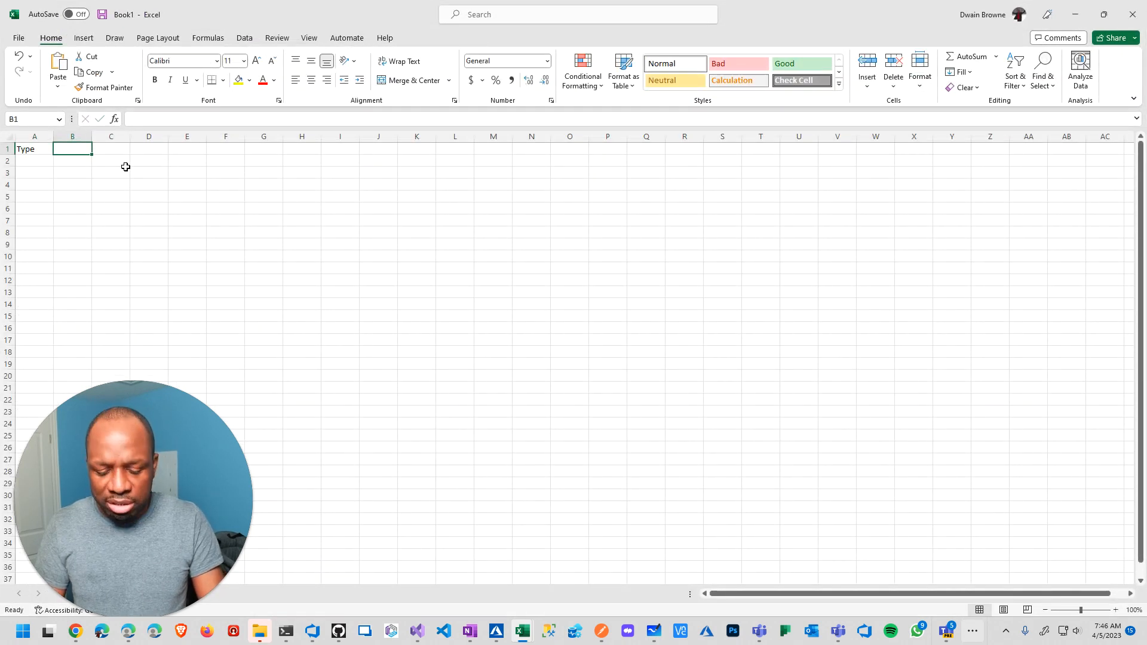
- Enter the headings Categor and Priority in the cells beside Type
{"action": "type", "text": "Categor"}
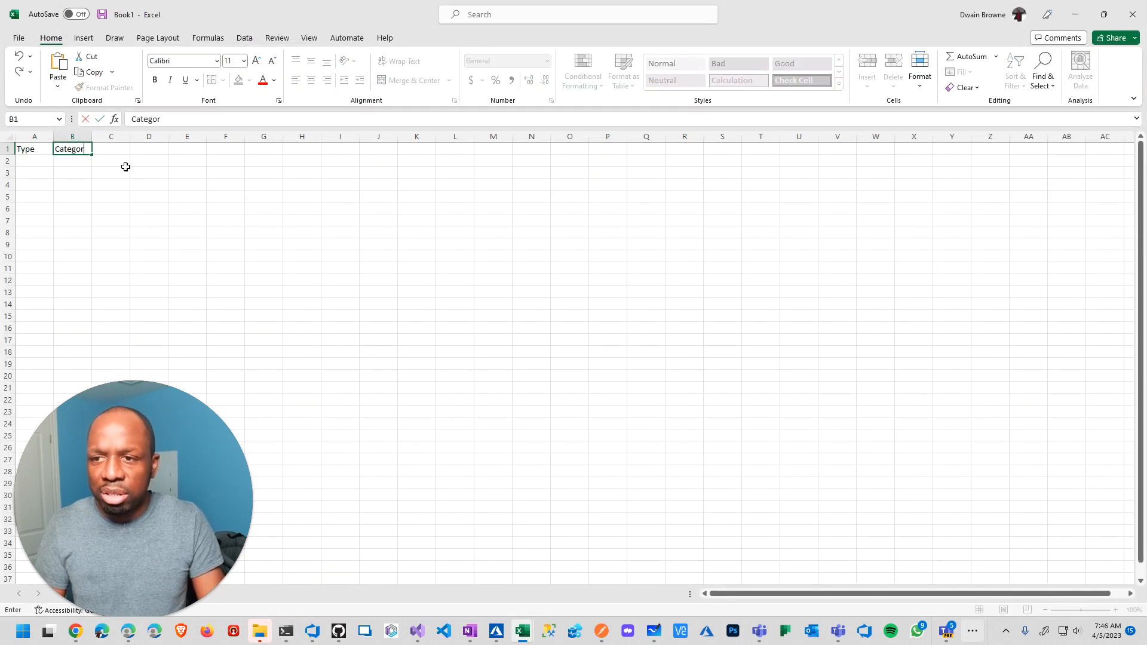
{"action": "type", "text": "P"}
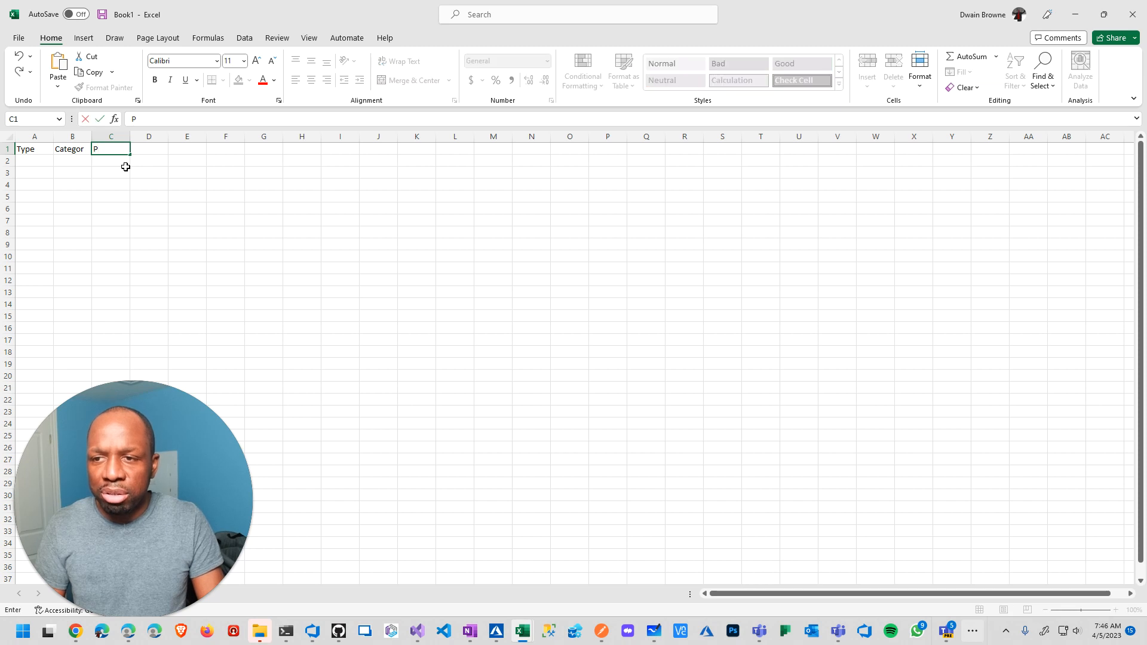
{"action": "type", "text": "riority"}
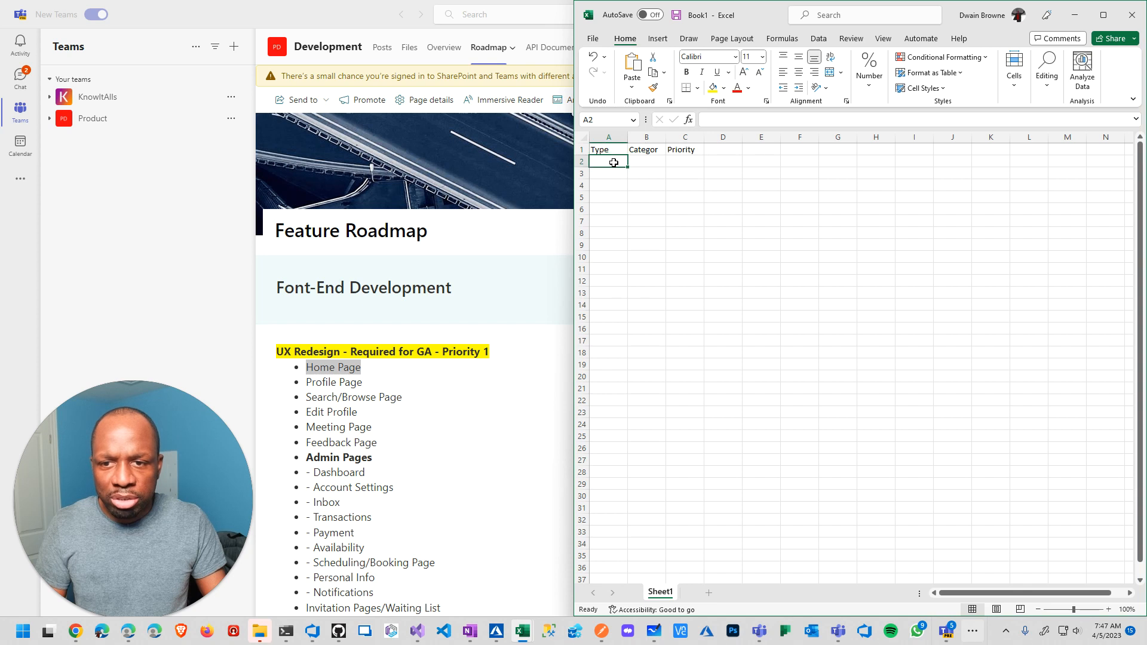
- Enter the first rows: Front-End Development, UX Design, priority 1, then Home page
{"action": "type", "text": "Front-End Develo"}
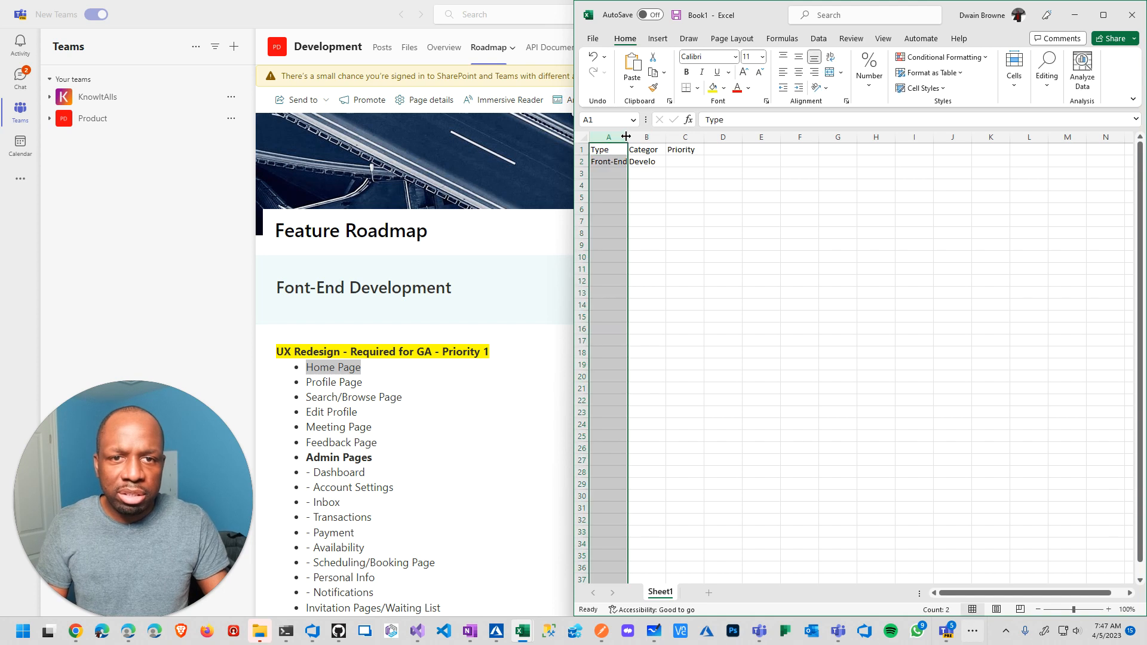
{"action": "left_click", "coordinate": [677, 162]}
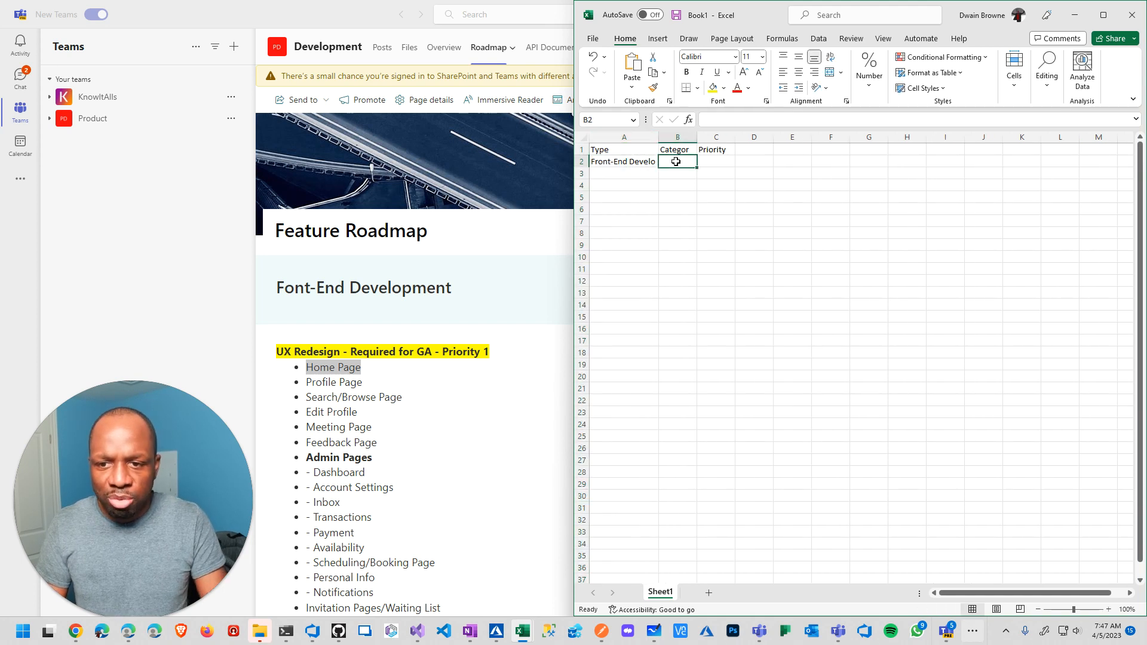
{"action": "type", "text": "Ux Desig"}
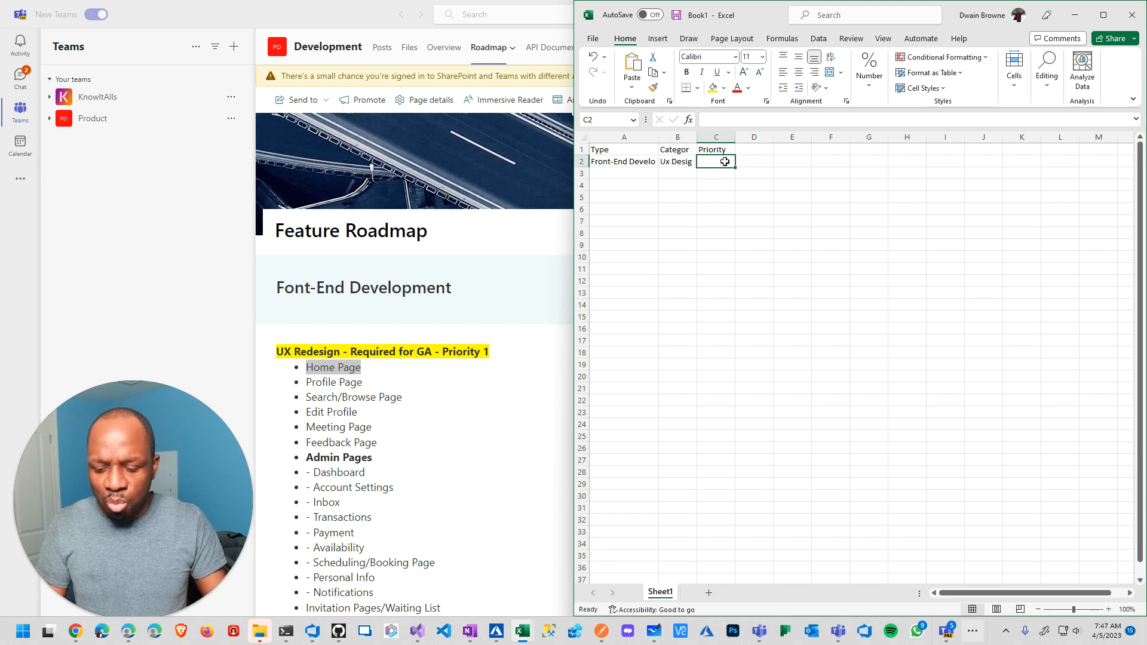
{"action": "type", "text": "1"}
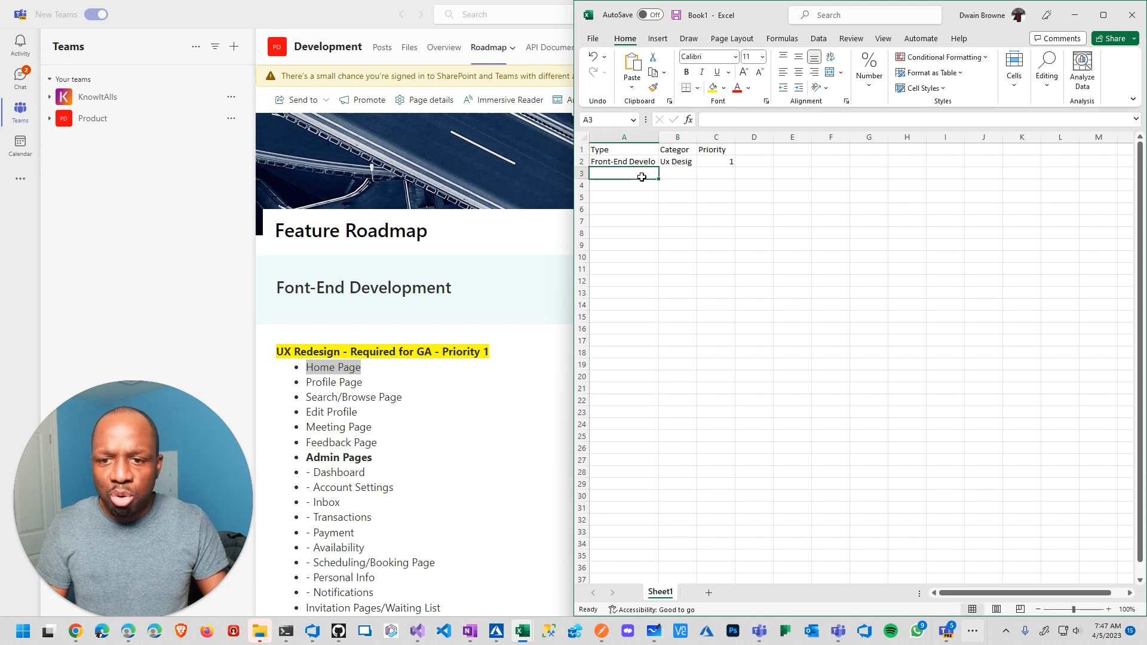
{"action": "left_click", "coordinate": [677, 173]}
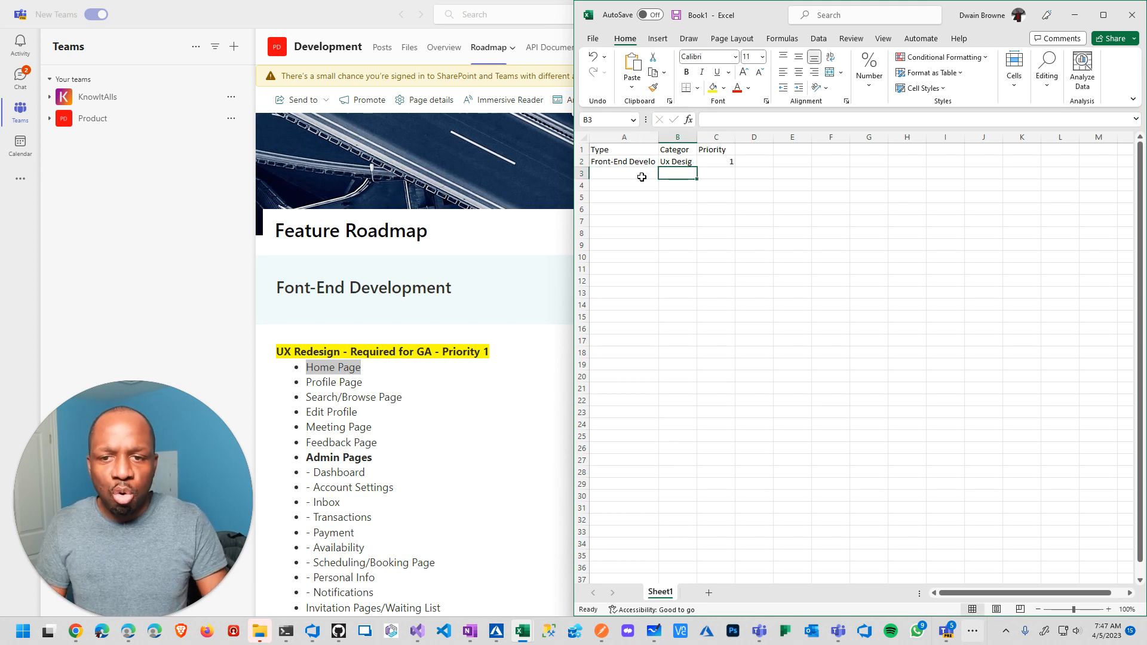
{"action": "type", "text": "Home pGe"}
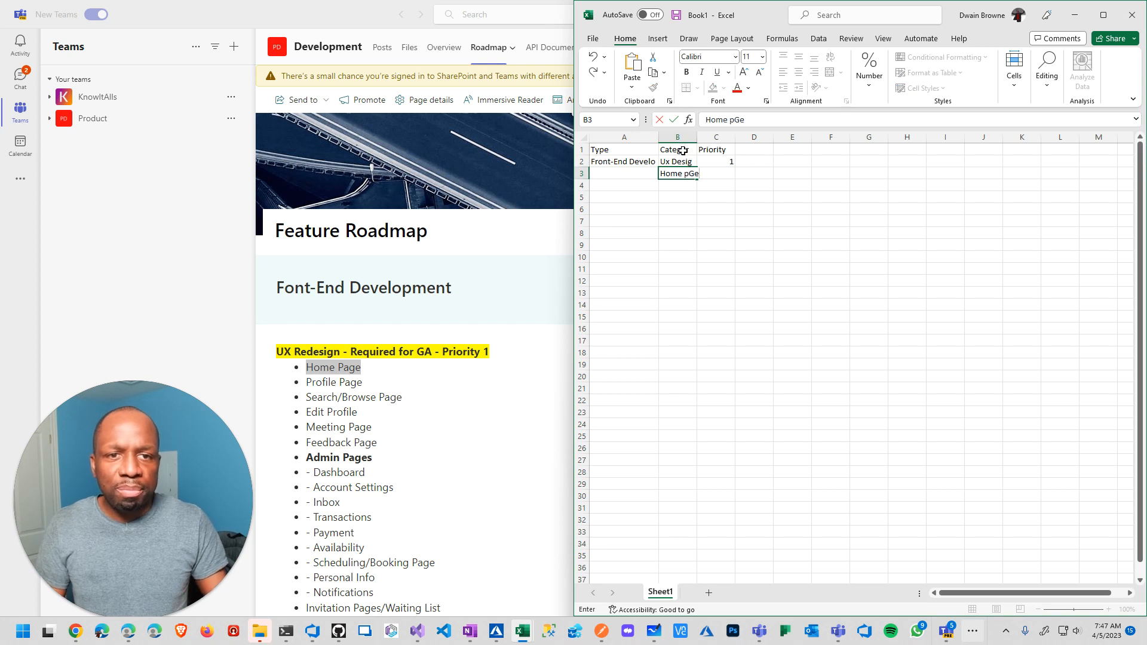
- Insert a new column C headed Task and enter Homepage below it
{"action": "right_click", "coordinate": [715, 137]}
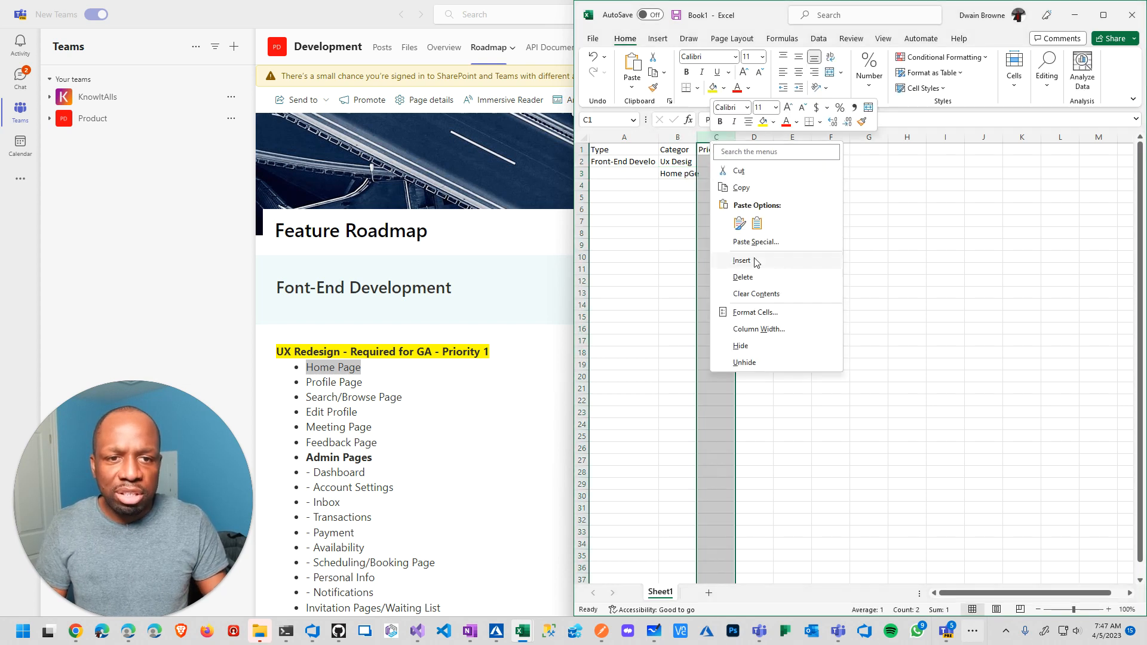
{"action": "type", "text": "Tas"}
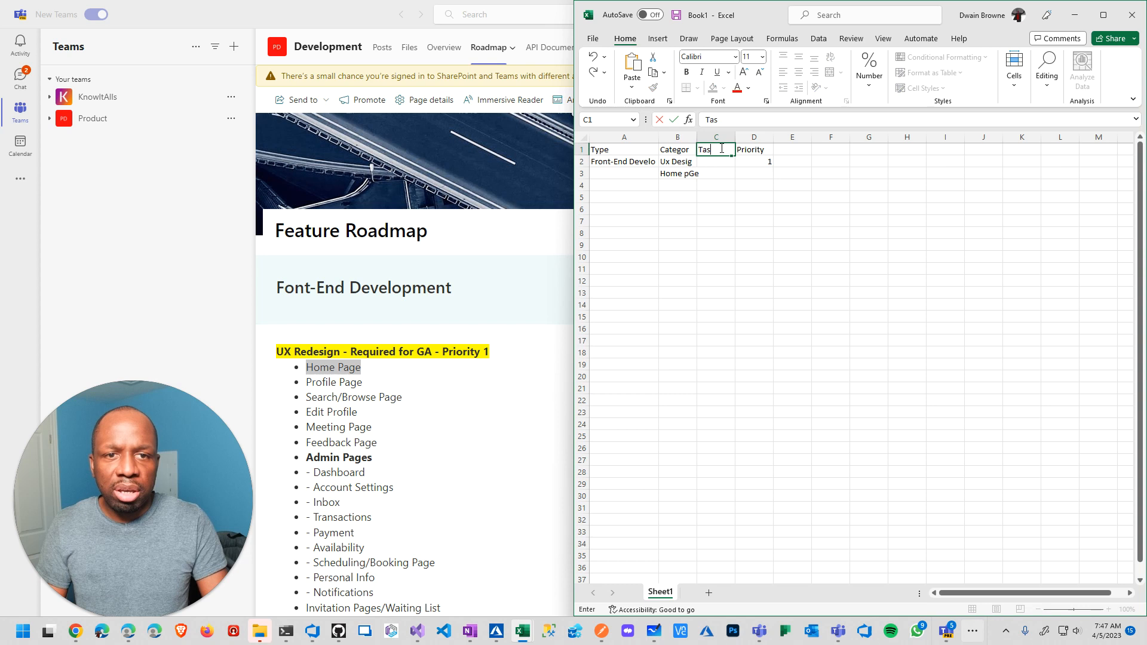
{"action": "key", "text": "enter"}
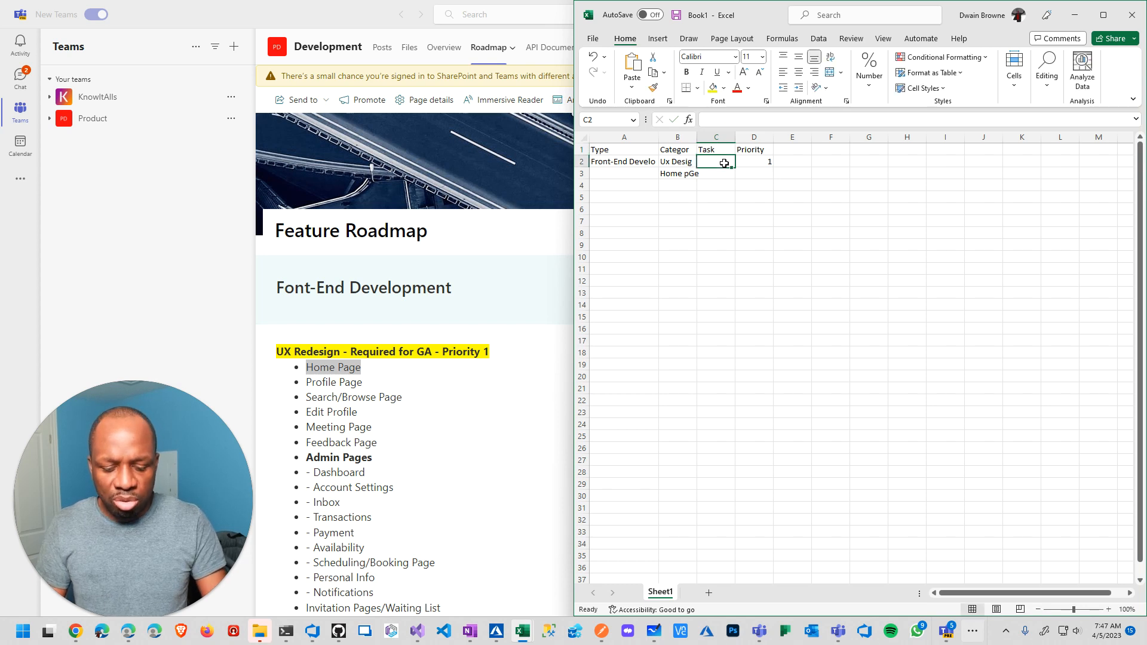
{"action": "type", "text": "Homeage"}
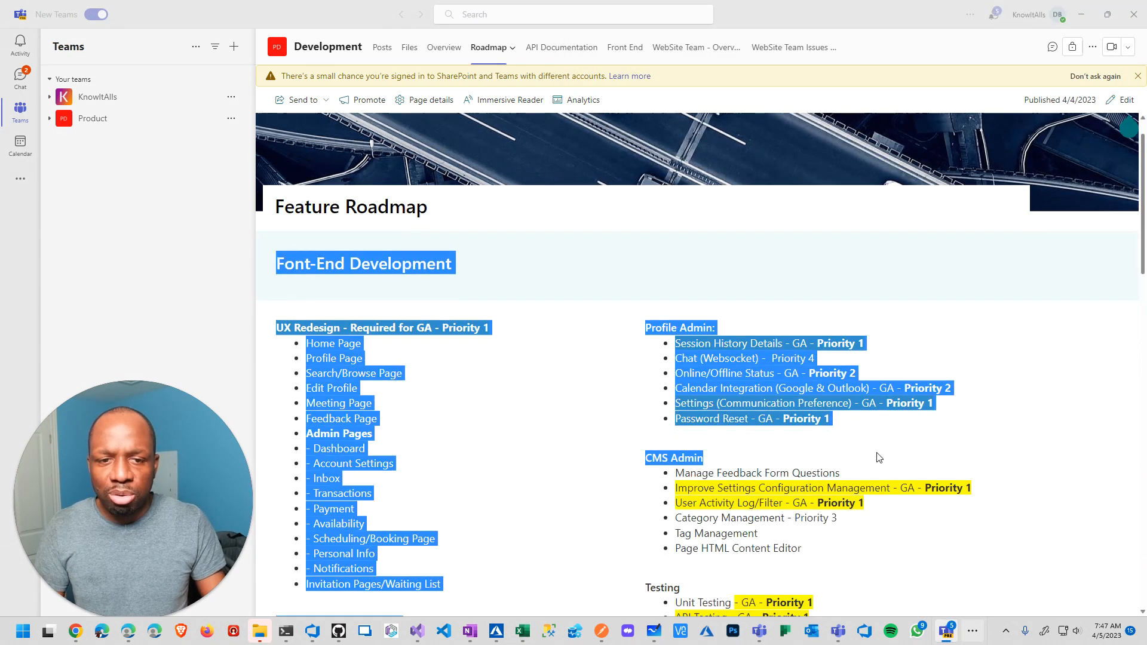
- Scroll to the end of the Feature Roadmap page, then switch to the web browser
{"action": "scroll", "scroll_direction": "down", "scroll_amount": 3}
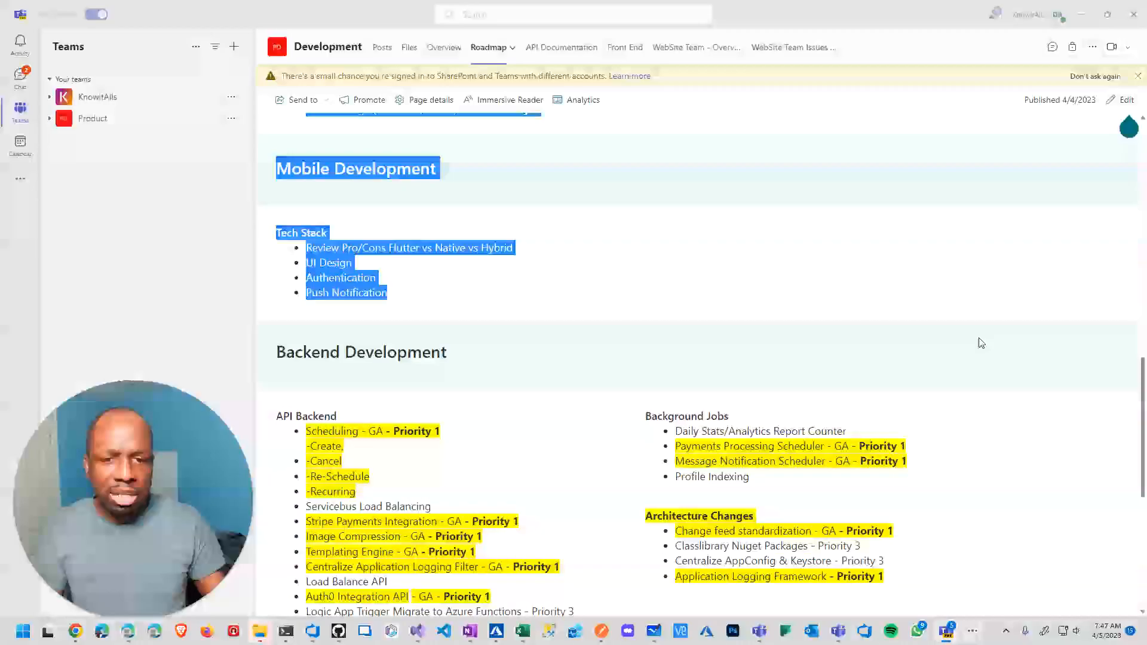
{"action": "scroll", "scroll_direction": "down", "scroll_amount": 3}
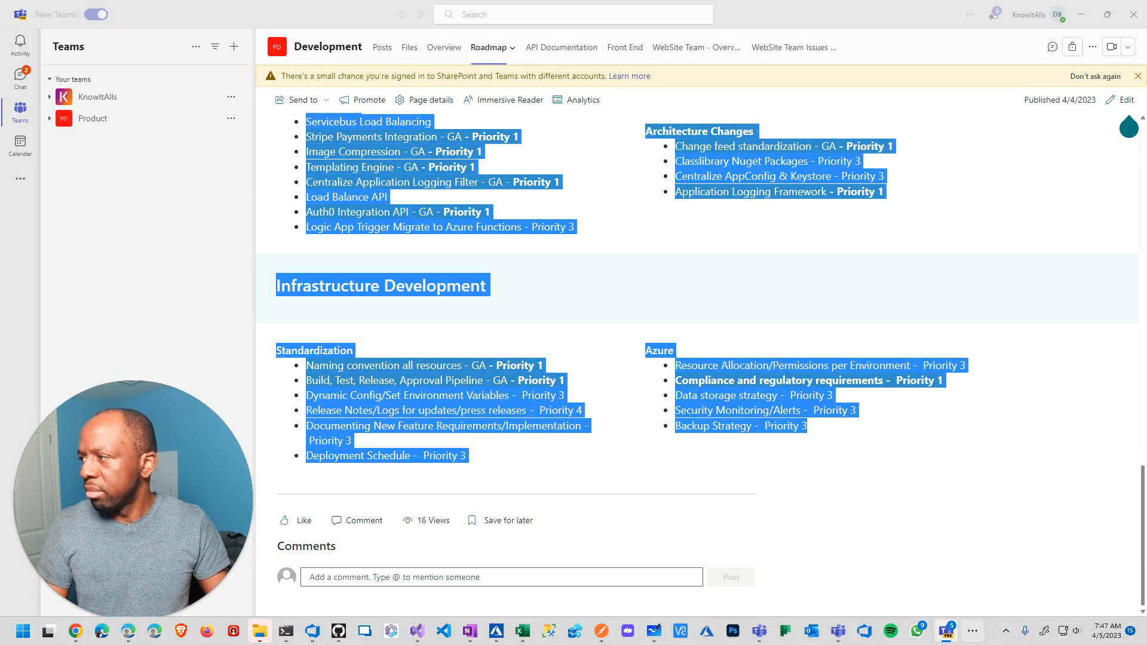
{"action": "left_click", "coordinate": [75, 631]}
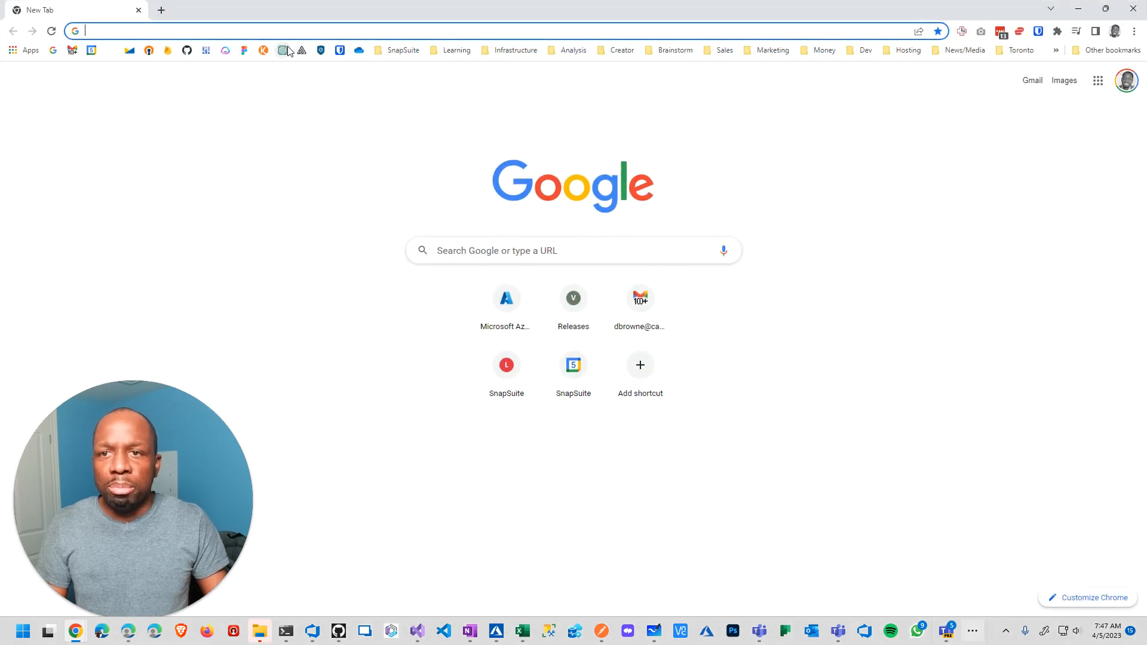
- In a GPT-4 chat, send the roadmap asking for a CSV titled Category, Task
{"action": "type", "text": "chat.openai.com/chat"}
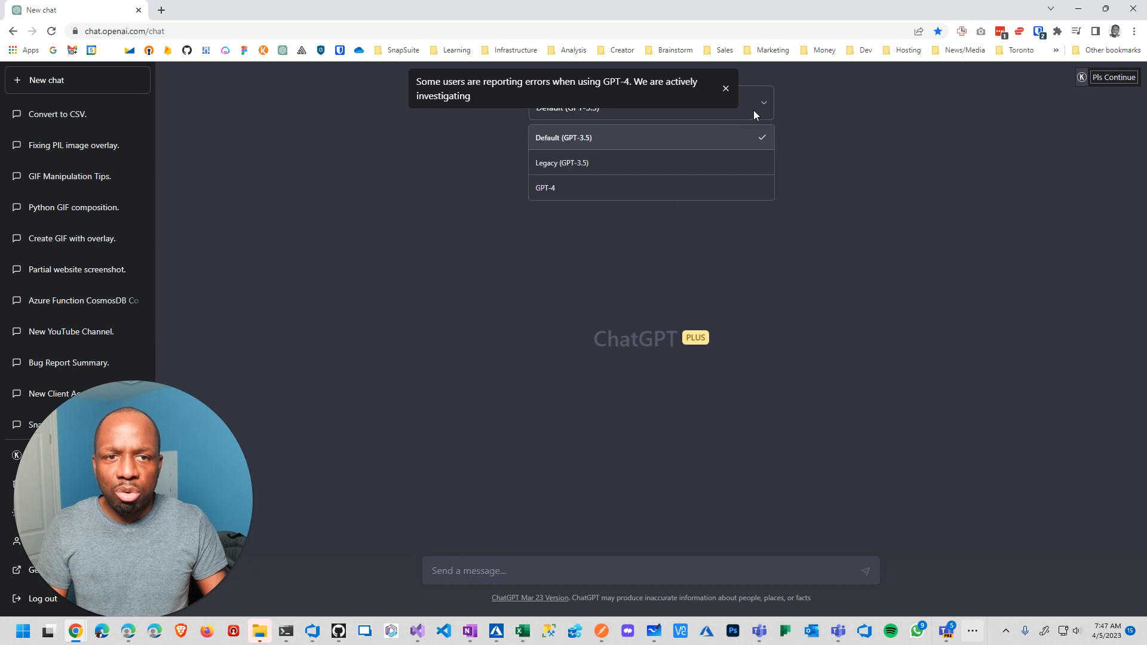
{"action": "left_click", "coordinate": [545, 187]}
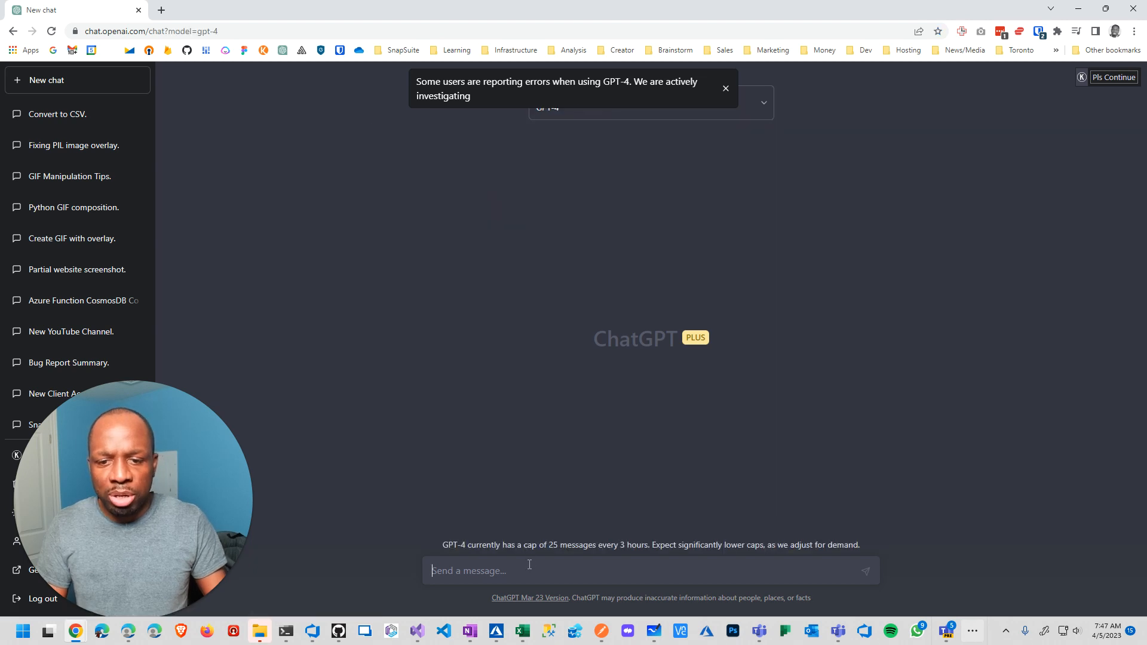
{"action": "type", "text": "Can you convert this to"}
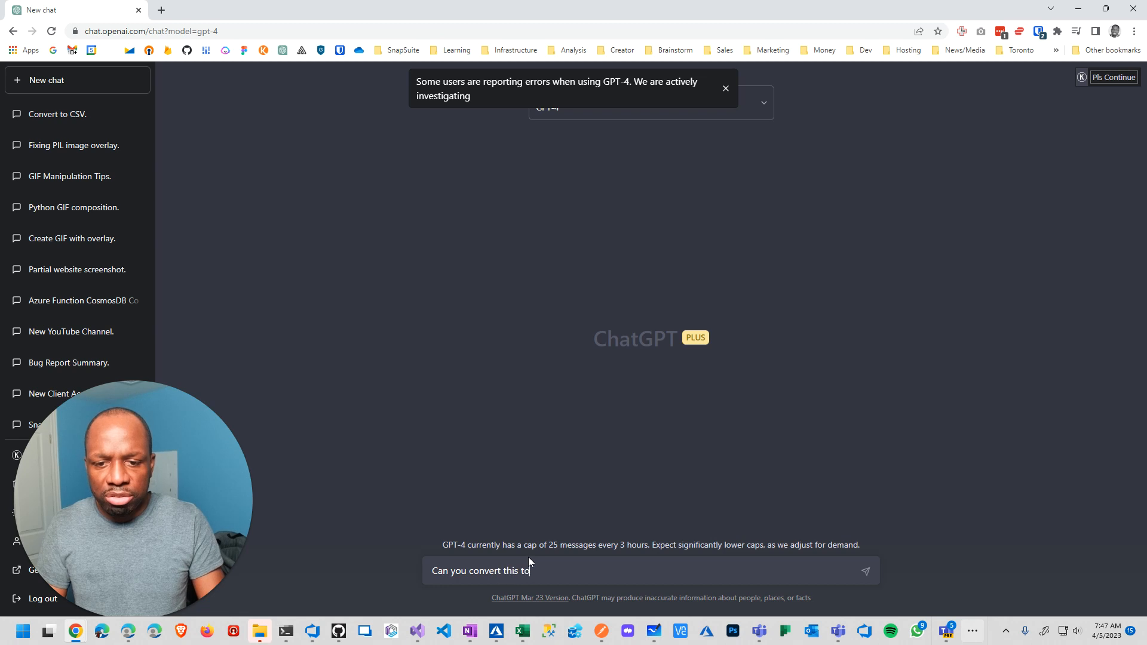
{"action": "type", "text": "a csv"}
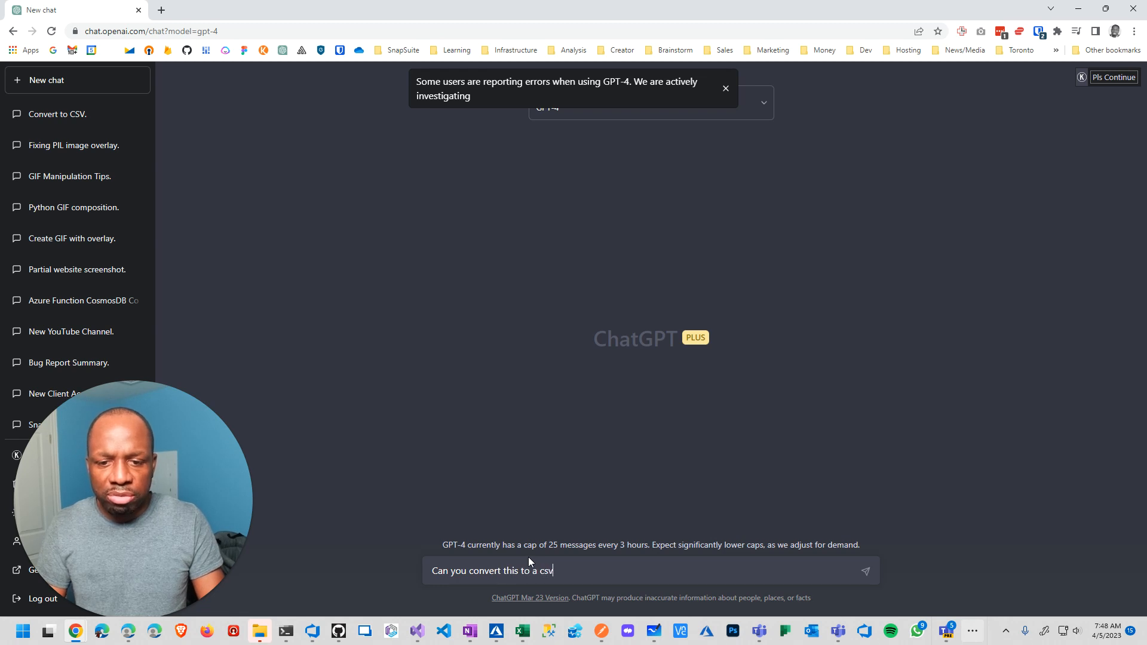
{"action": "type", "text": "file with the"}
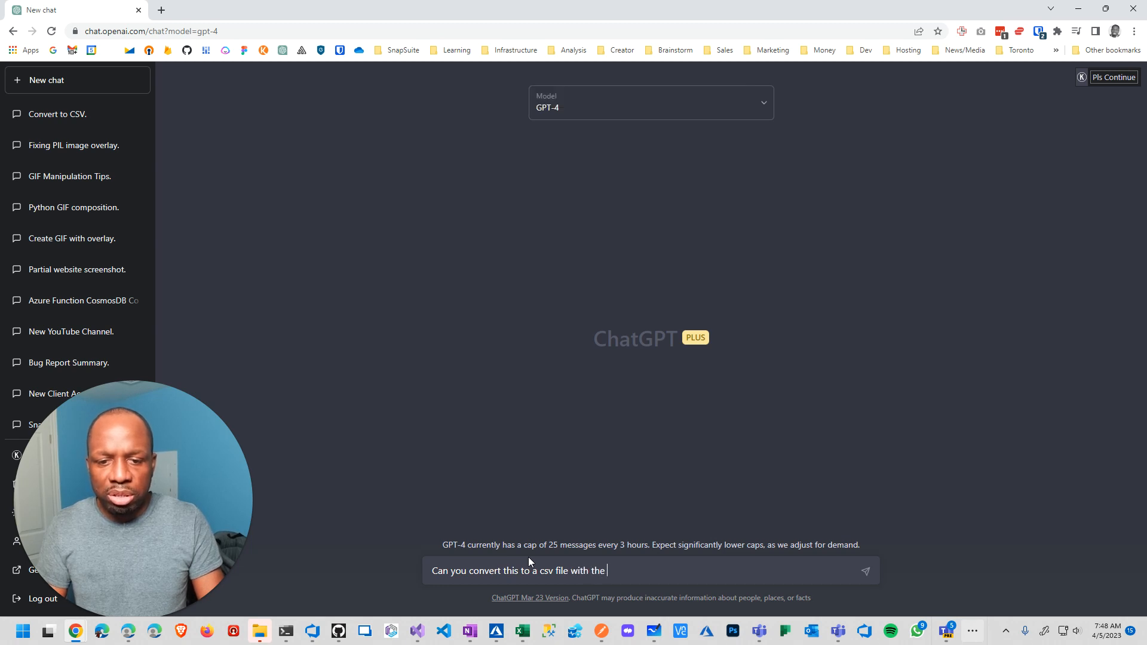
{"action": "type", "text": "title"}
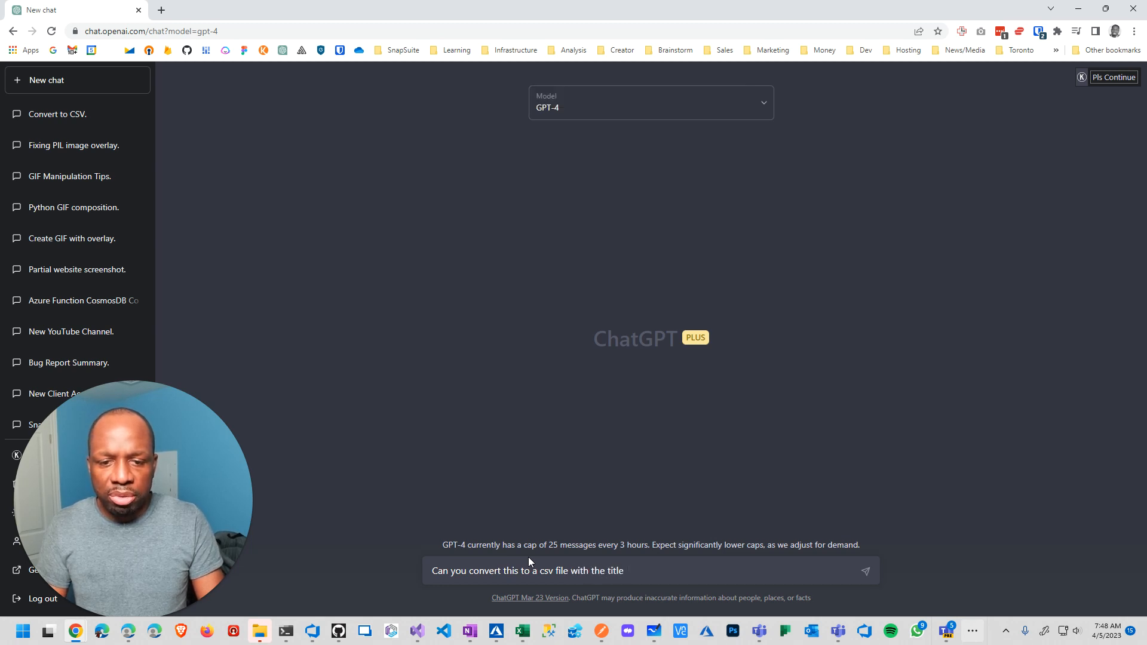
{"action": "type", "text": "Categor"}
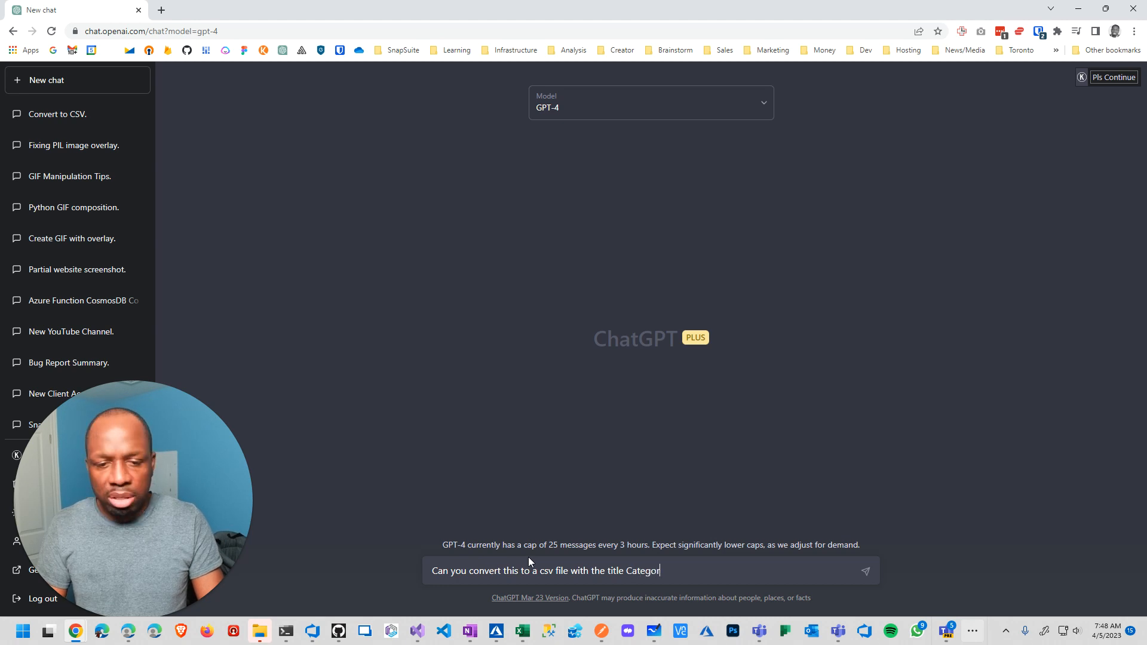
{"action": "type", "text": ","}
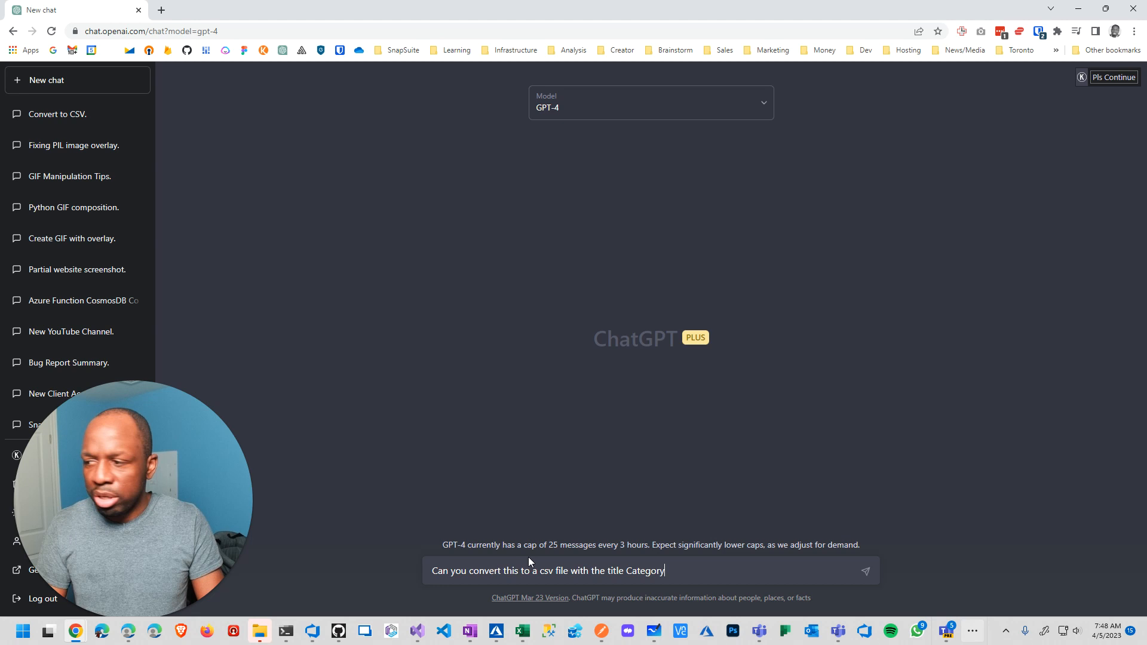
{"action": "type", "text": ", Task,"}
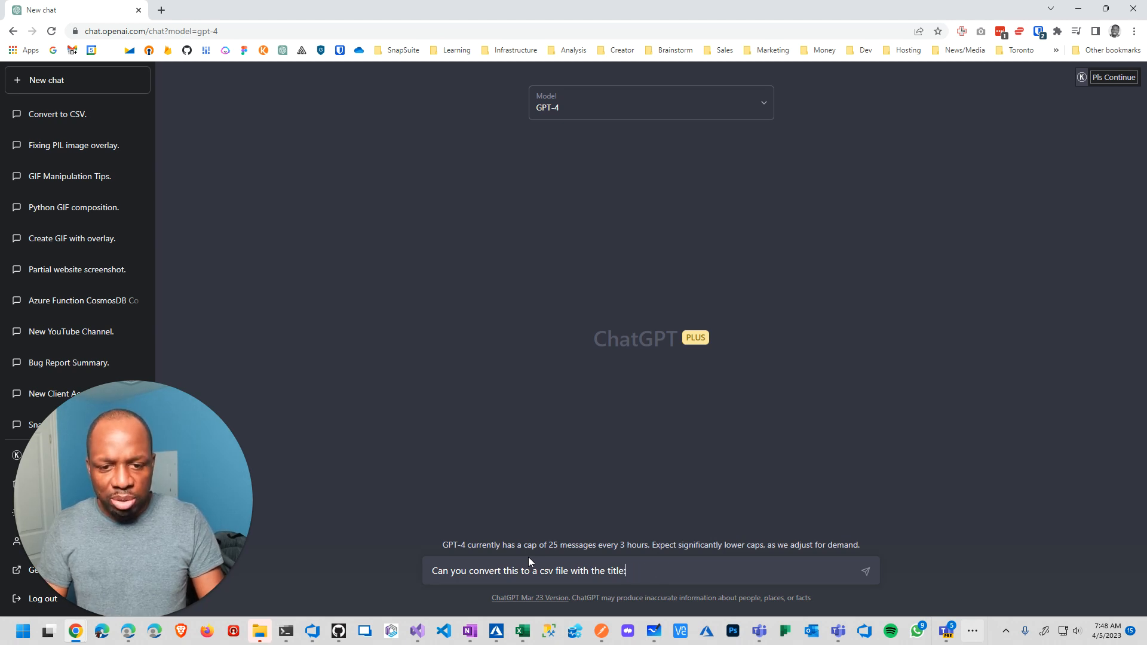
{"action": "key", "text": "enter"}
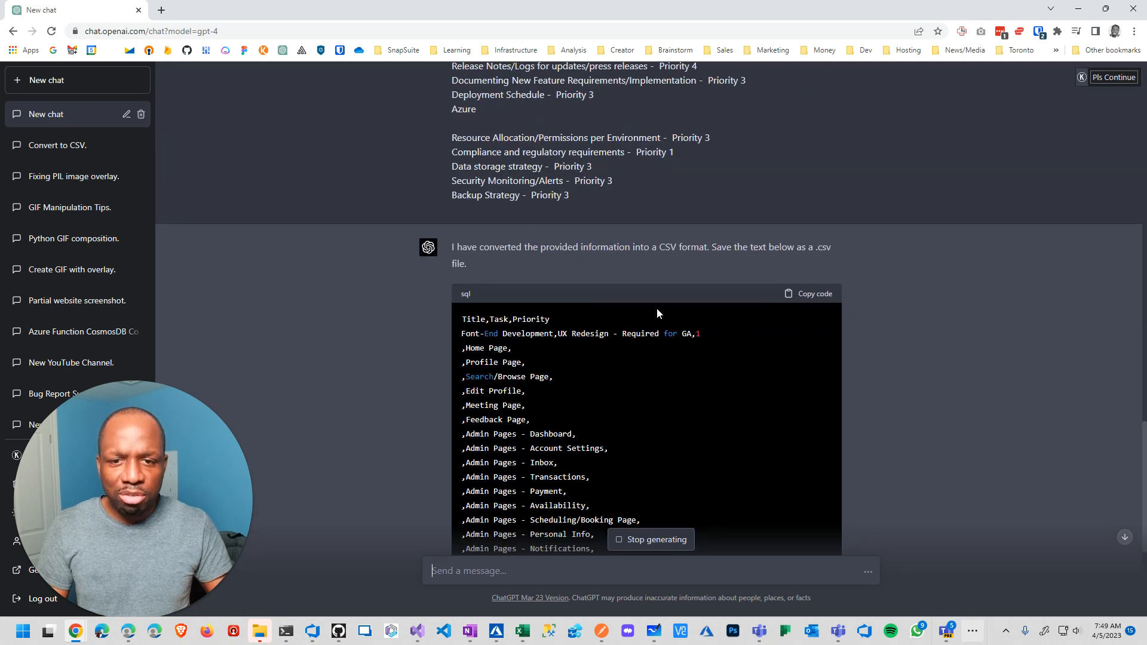
{"action": "mouse_move", "coordinate": [804, 300]}
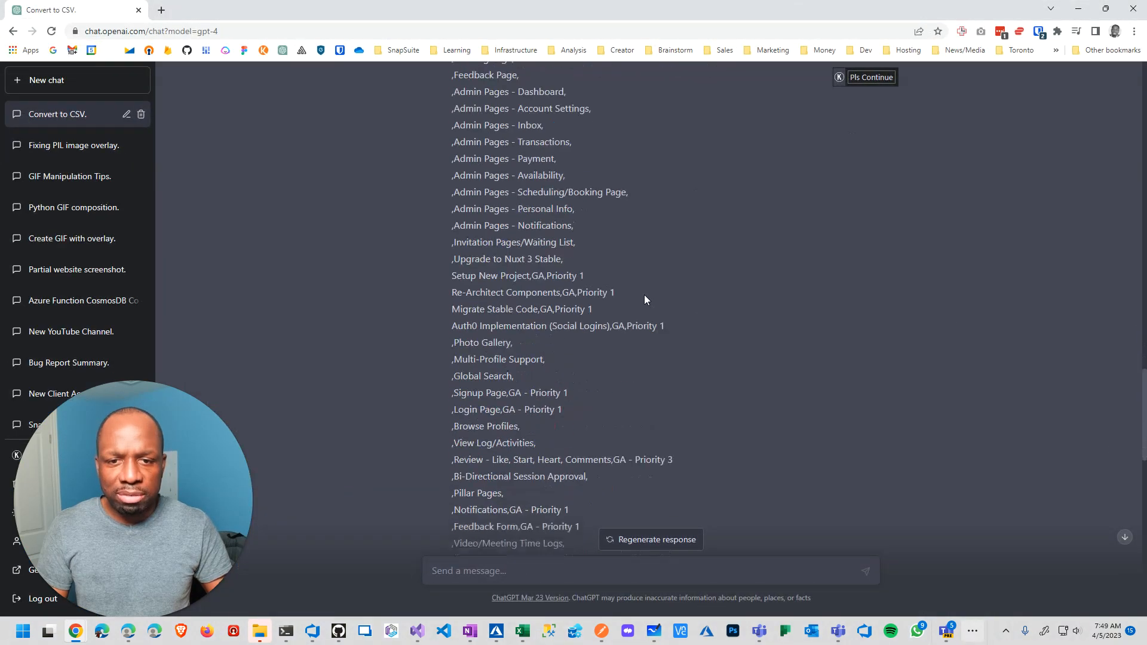
- Scroll through ChatGPT's CSV reply as it generates the Title, Task and Priority rows
{"action": "scroll", "scroll_direction": "down", "scroll_amount": 3}
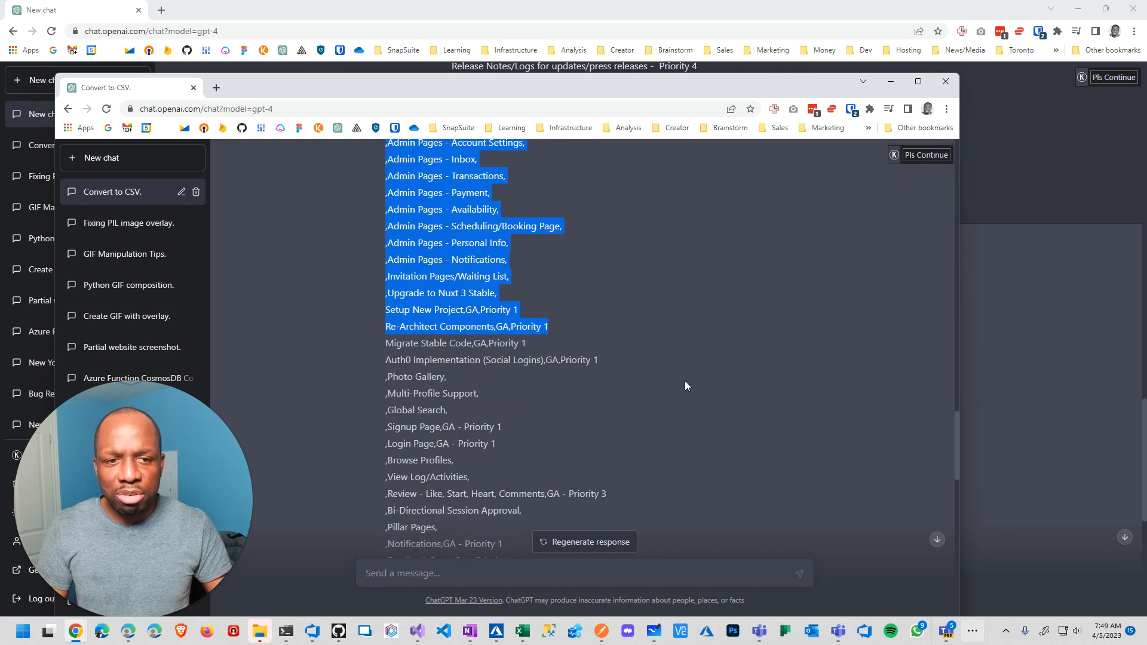
{"action": "scroll", "scroll_direction": "down", "scroll_amount": 3}
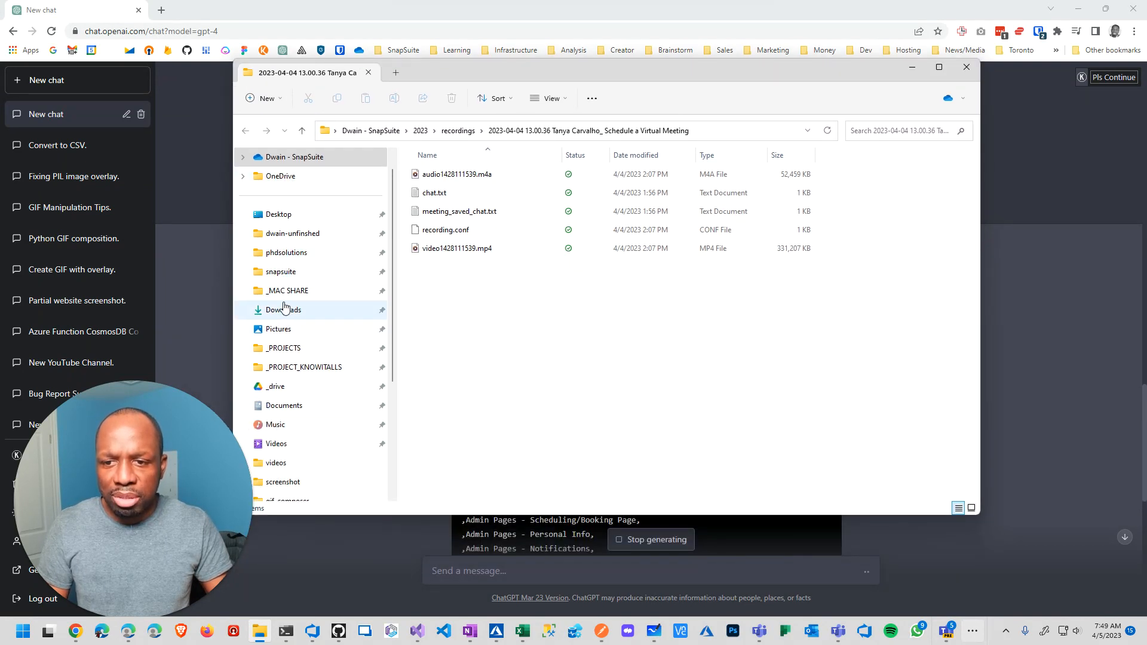
- Create a new text document in the Documents folder
{"action": "left_click", "coordinate": [284, 405]}
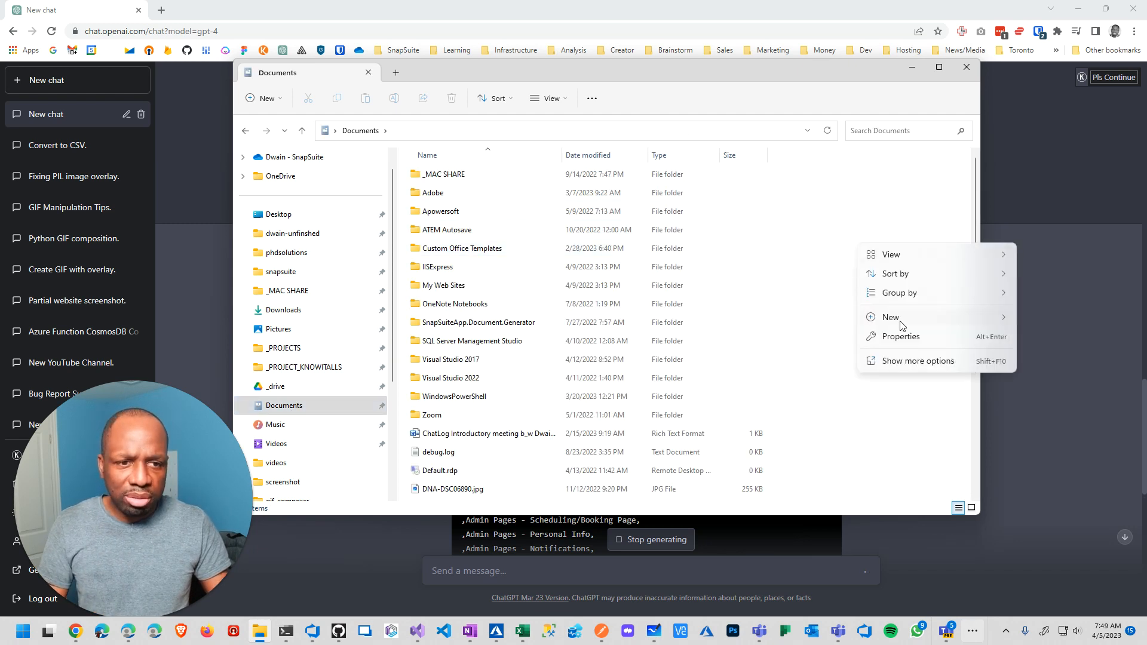
{"action": "left_click", "coordinate": [890, 316]}
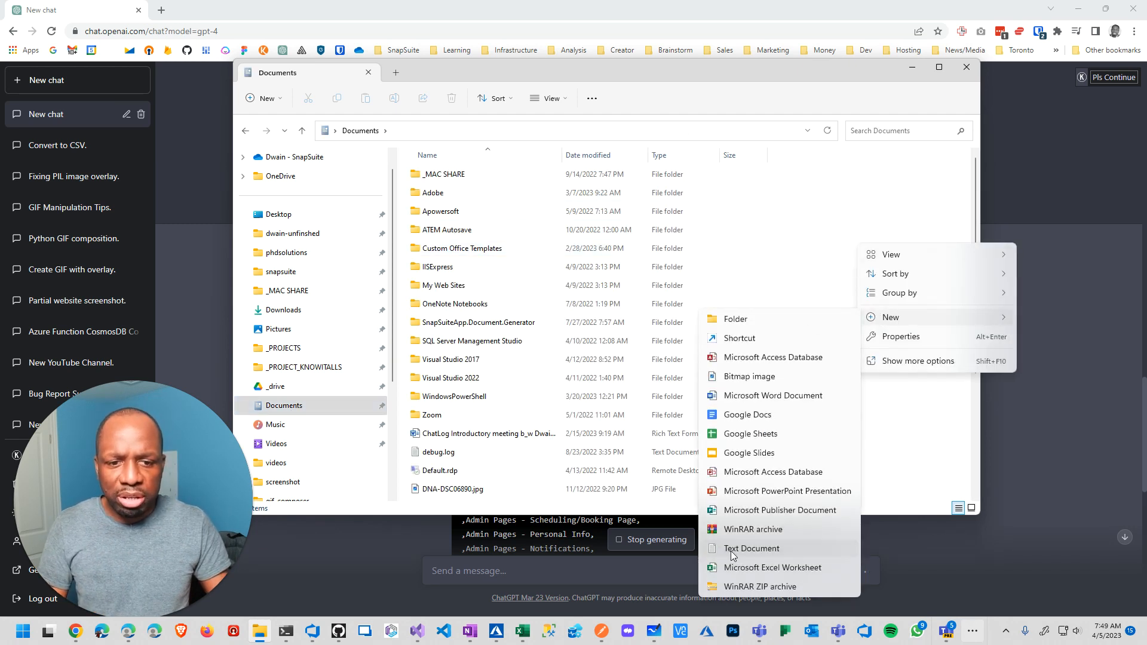
{"action": "left_click", "coordinate": [750, 548]}
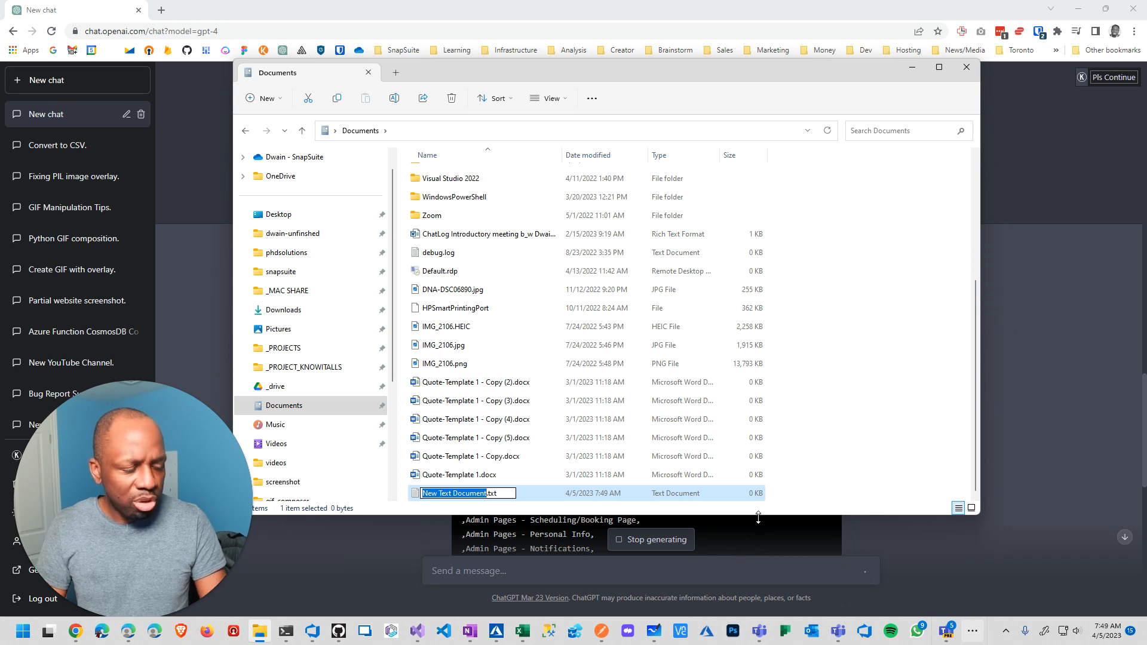
{"action": "type", "text": "dat"}
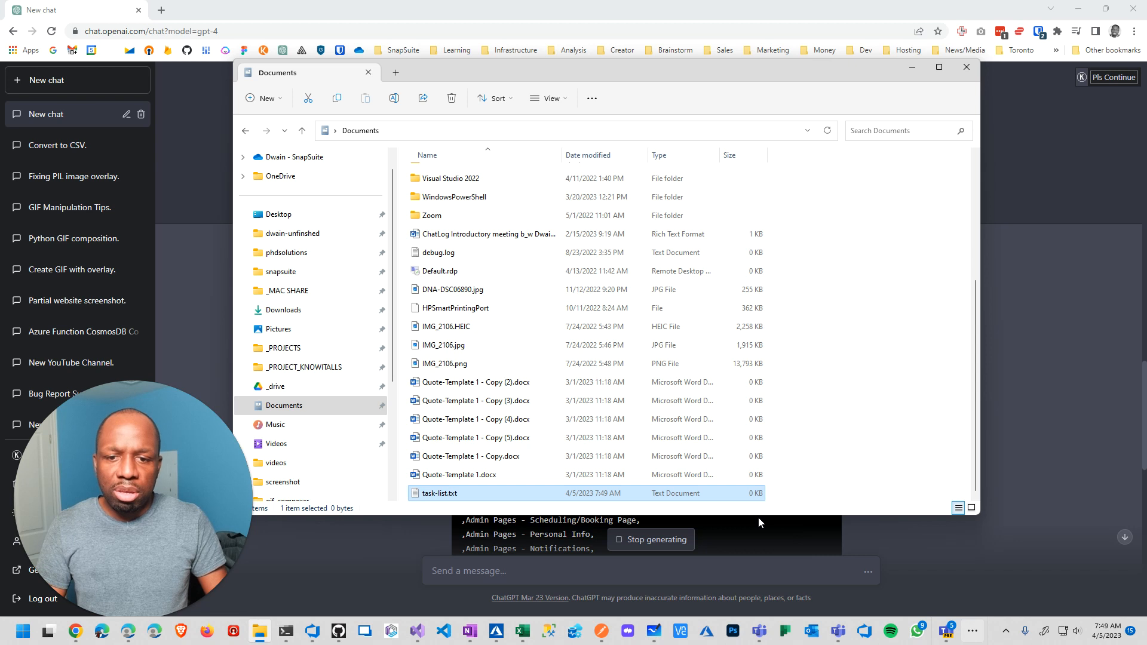
- Rename the text file to task-list.csv and open it in Excel
{"action": "double_click", "coordinate": [439, 493]}
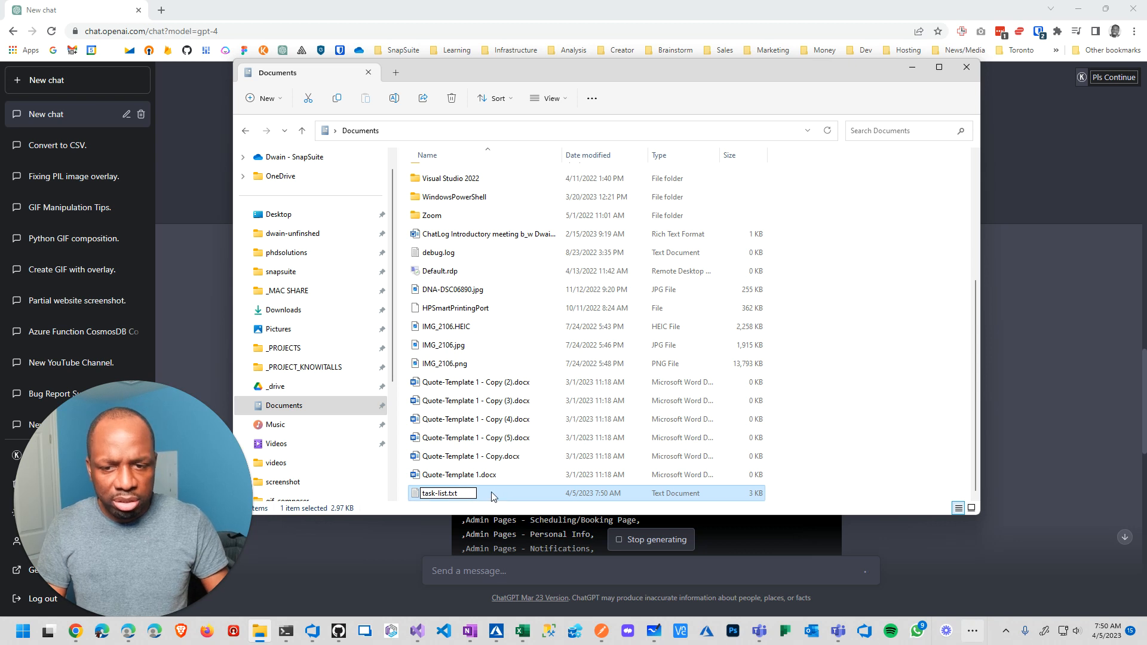
{"action": "type", "text": "task-list.csv"}
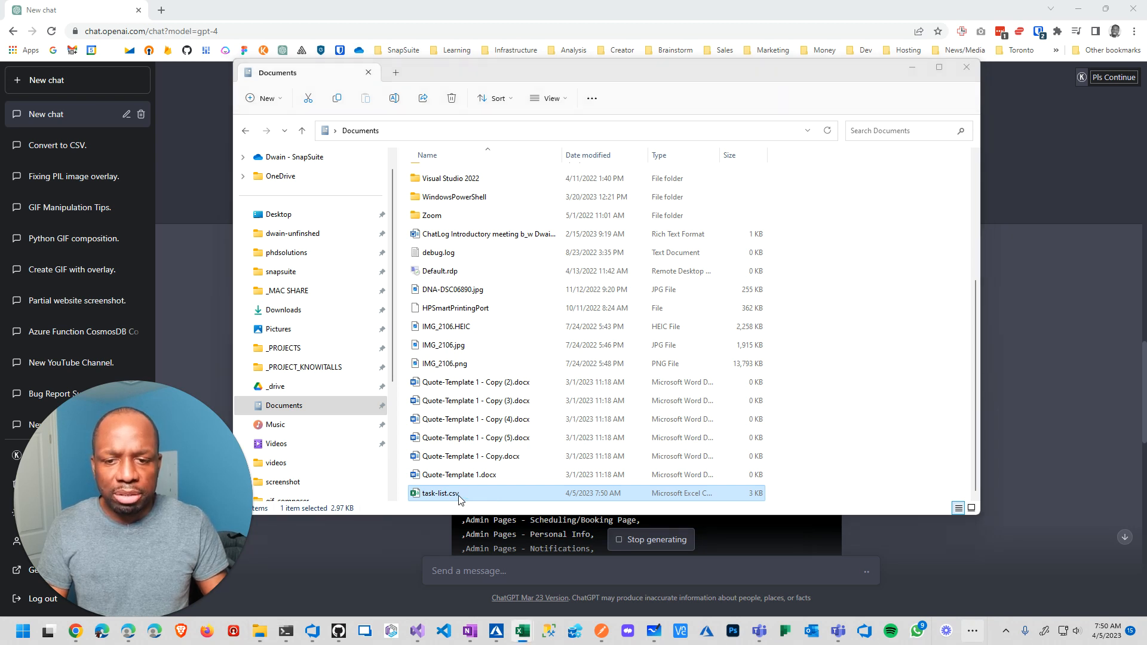
{"action": "double_click", "coordinate": [439, 493]}
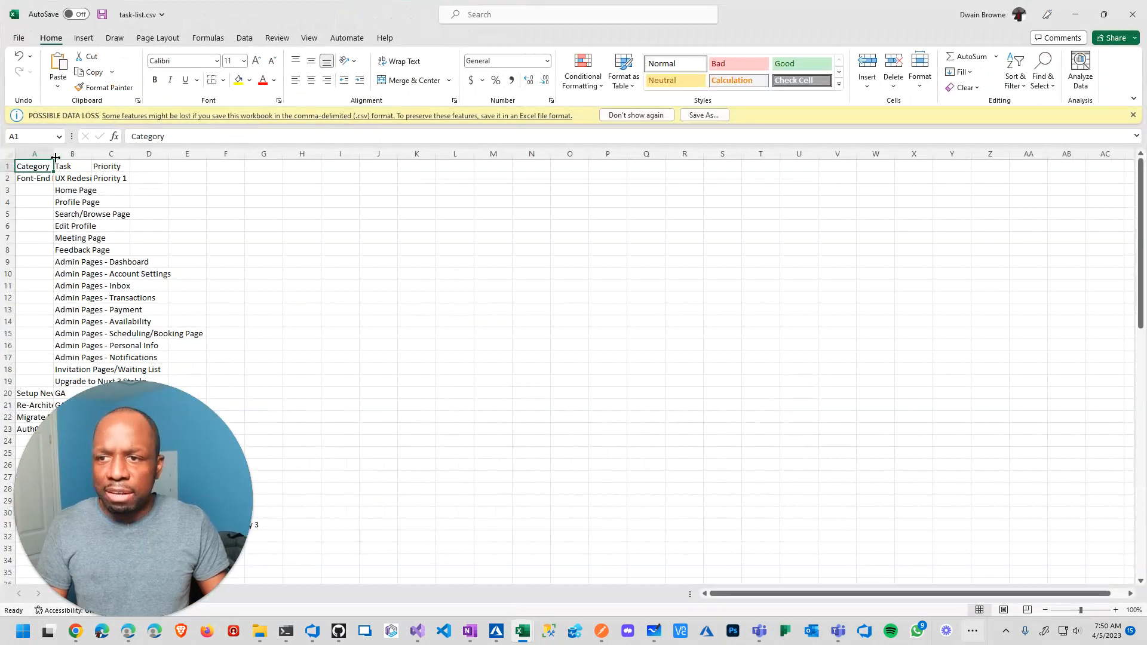
- AutoFit the column widths so names like Front-End Development and UX Redesign show fully
{"action": "double_click", "coordinate": [53, 153]}
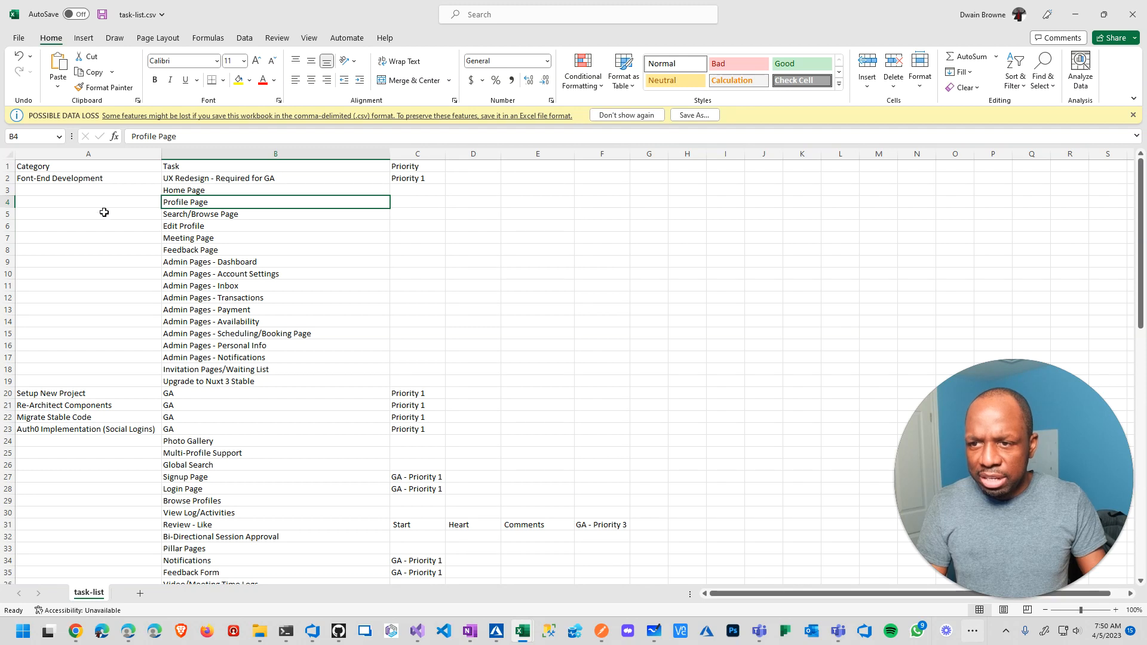
- Fill Font-End Development, Profile Admin: and Scheduling down to rows 19, 44 and 63
{"action": "left_click", "coordinate": [88, 178]}
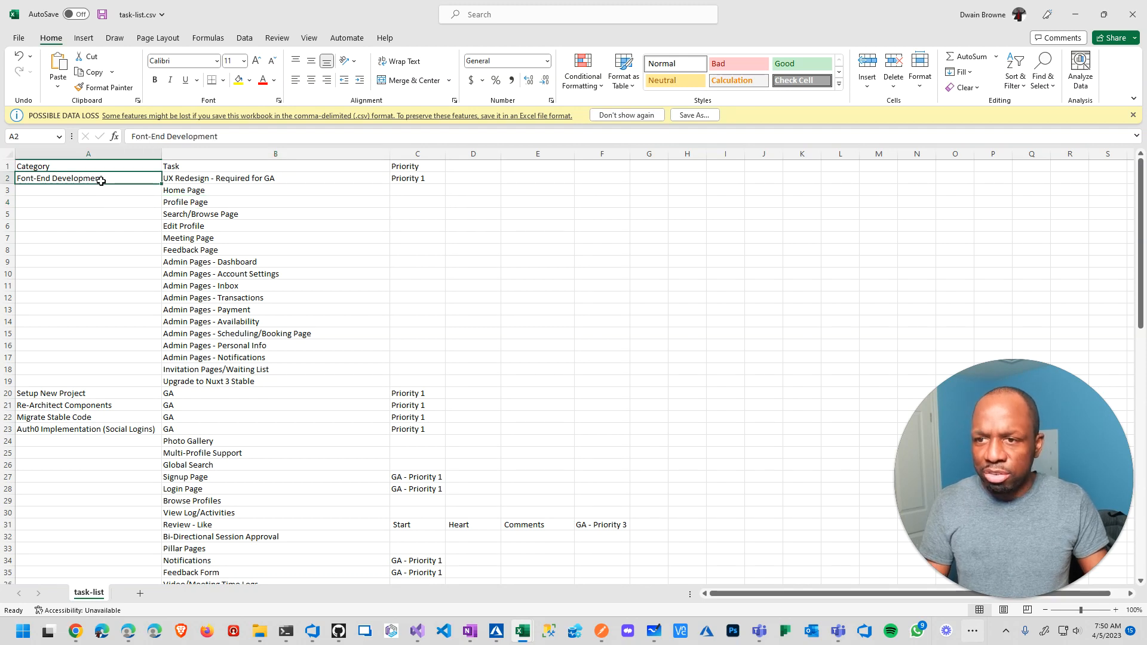
{"action": "key", "text": "ctrl+c"}
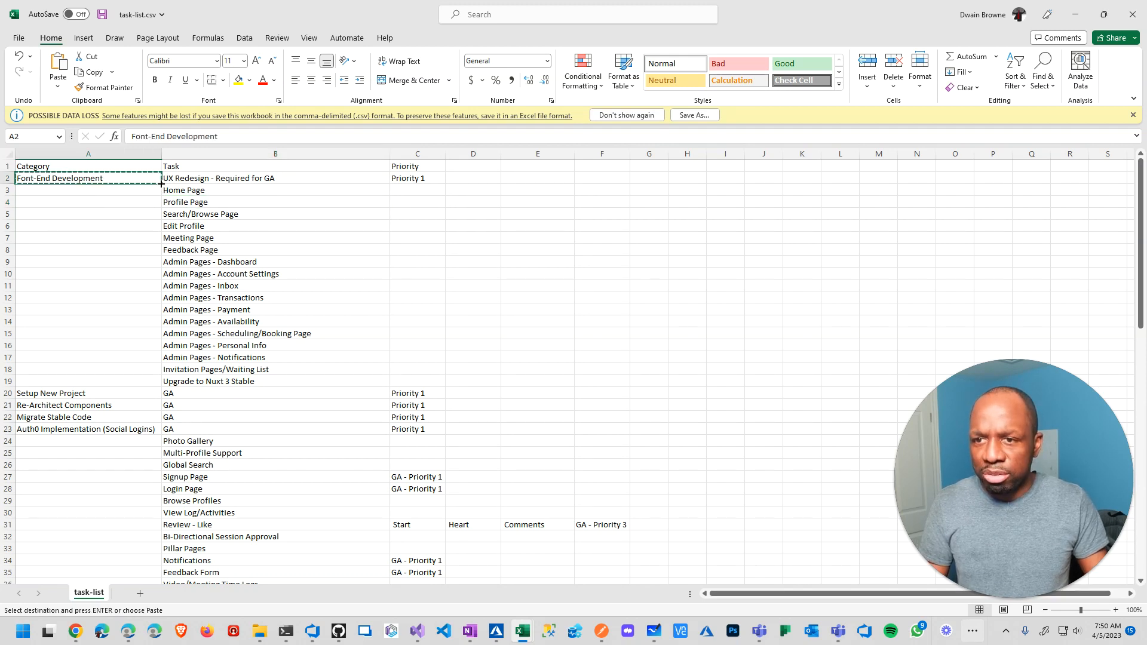
{"action": "left_click_drag", "start_coordinate": [159, 182], "coordinate": [150, 385]}
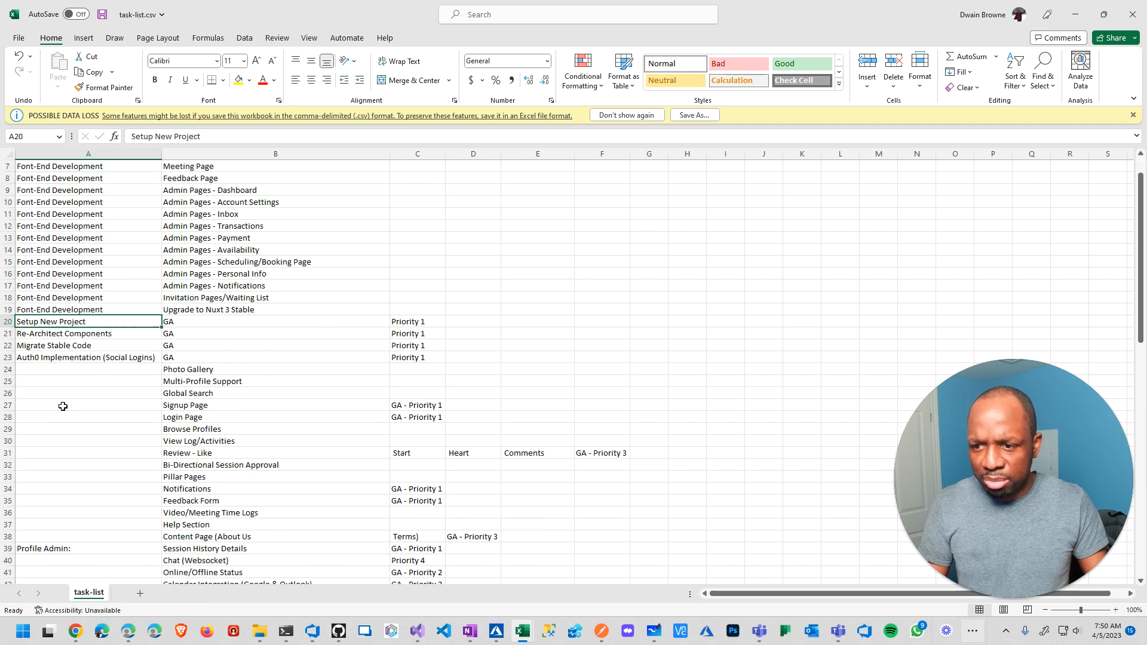
{"action": "scroll", "scroll_direction": "down", "scroll_amount": 3}
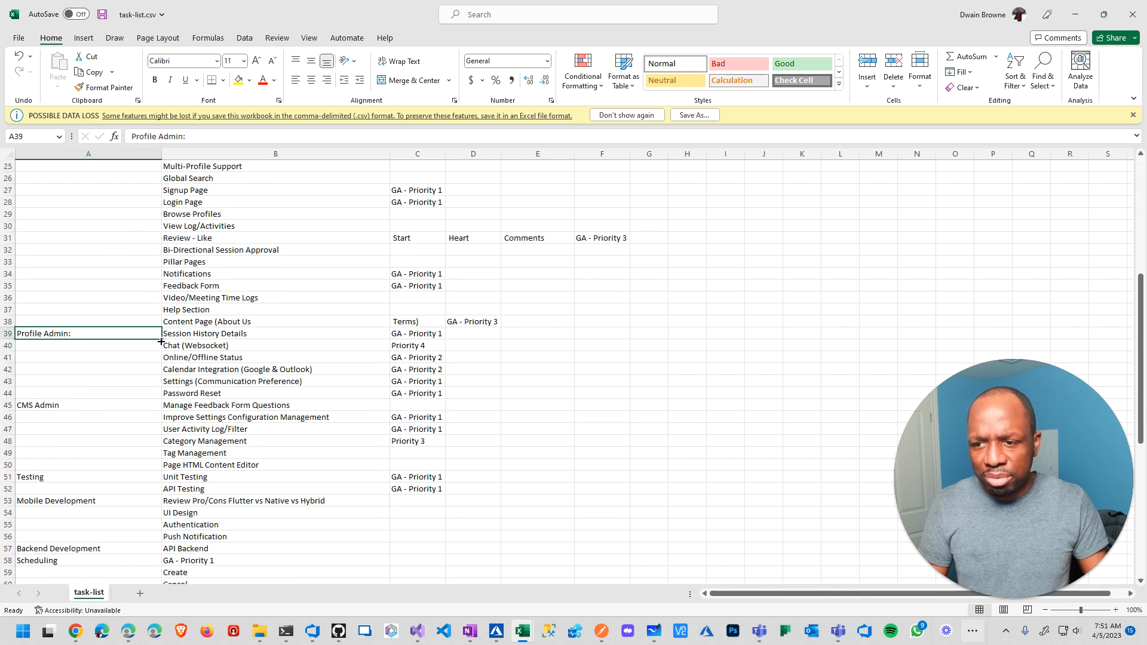
{"action": "left_click_drag", "start_coordinate": [160, 339], "coordinate": [135, 394]}
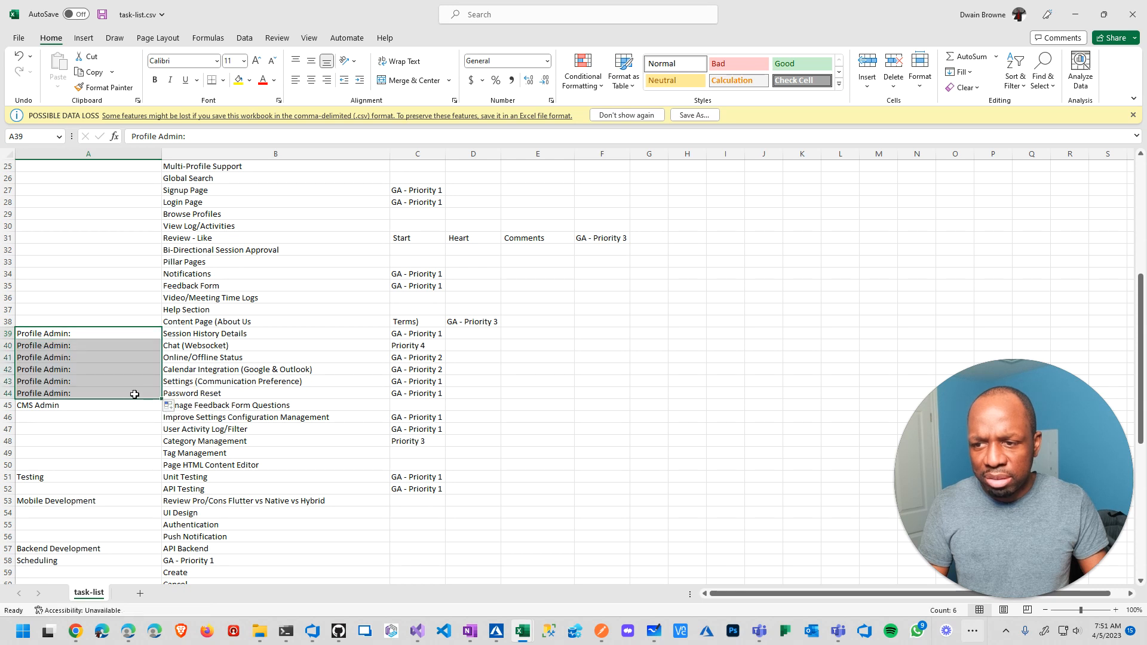
{"action": "left_click", "coordinate": [88, 405]}
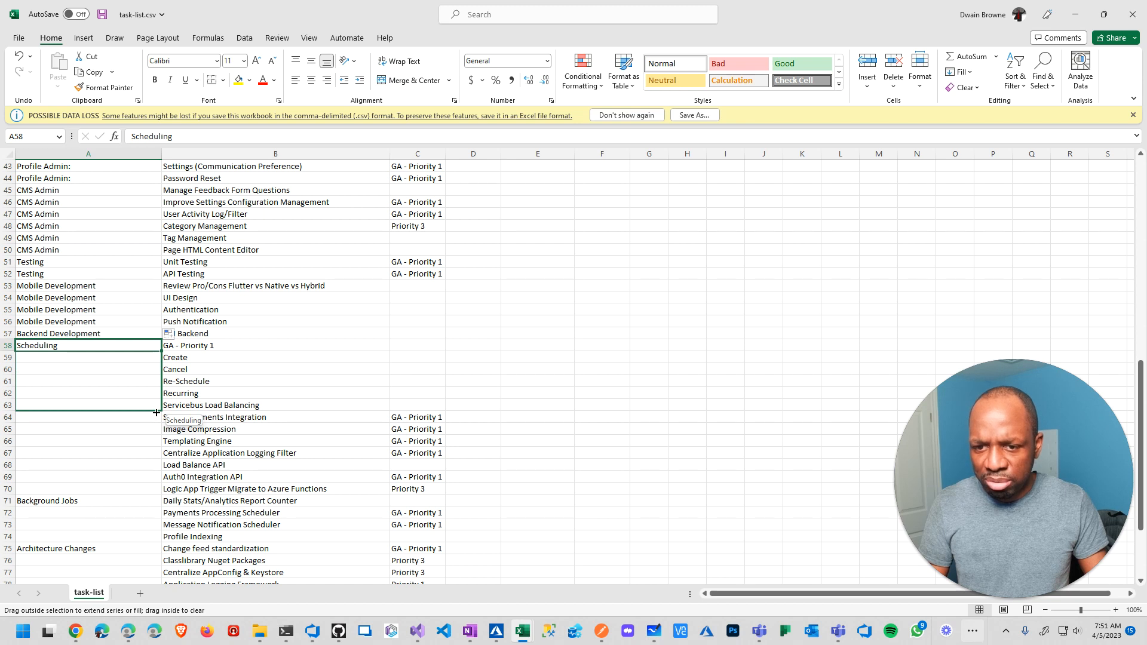
{"action": "left_click_drag", "start_coordinate": [156, 351], "coordinate": [156, 398]}
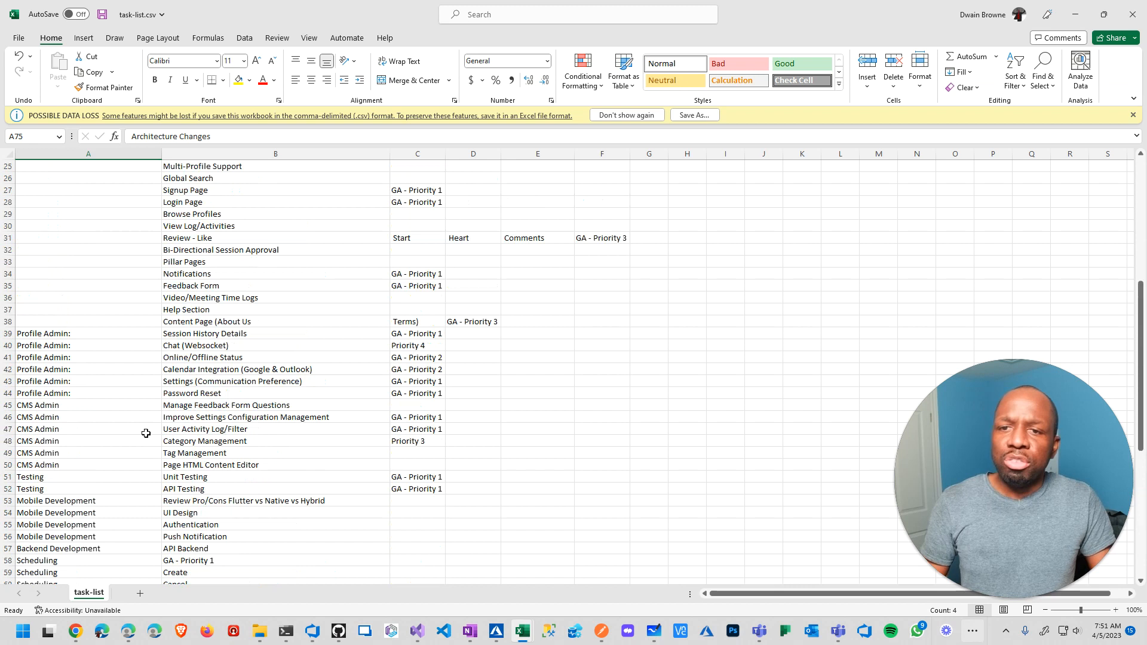
{"action": "scroll", "scroll_direction": "up", "scroll_amount": 3}
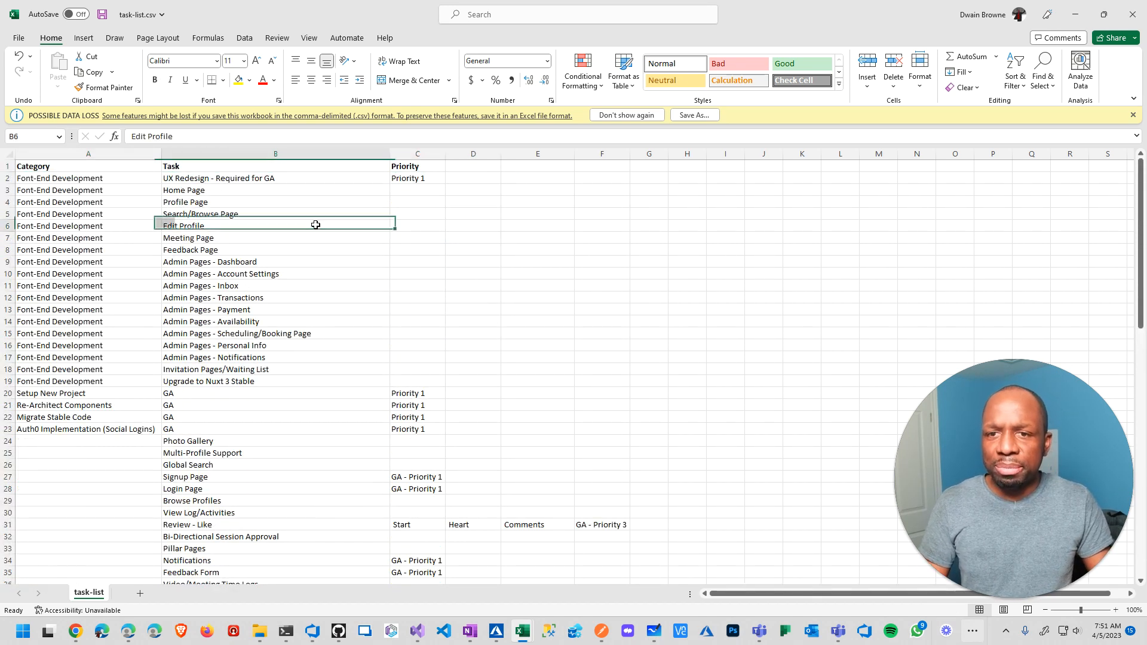
{"action": "scroll", "scroll_direction": "down", "scroll_amount": 3}
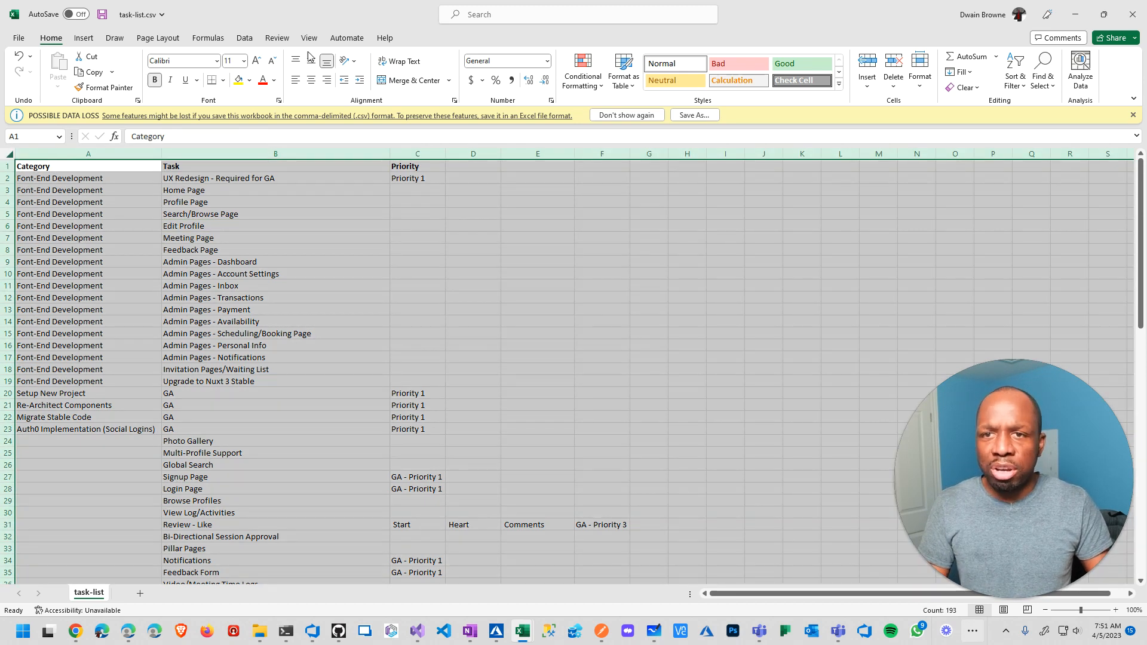
- Turn on filtering and filter the Category column to Backend Development only
{"action": "left_click", "coordinate": [244, 39]}
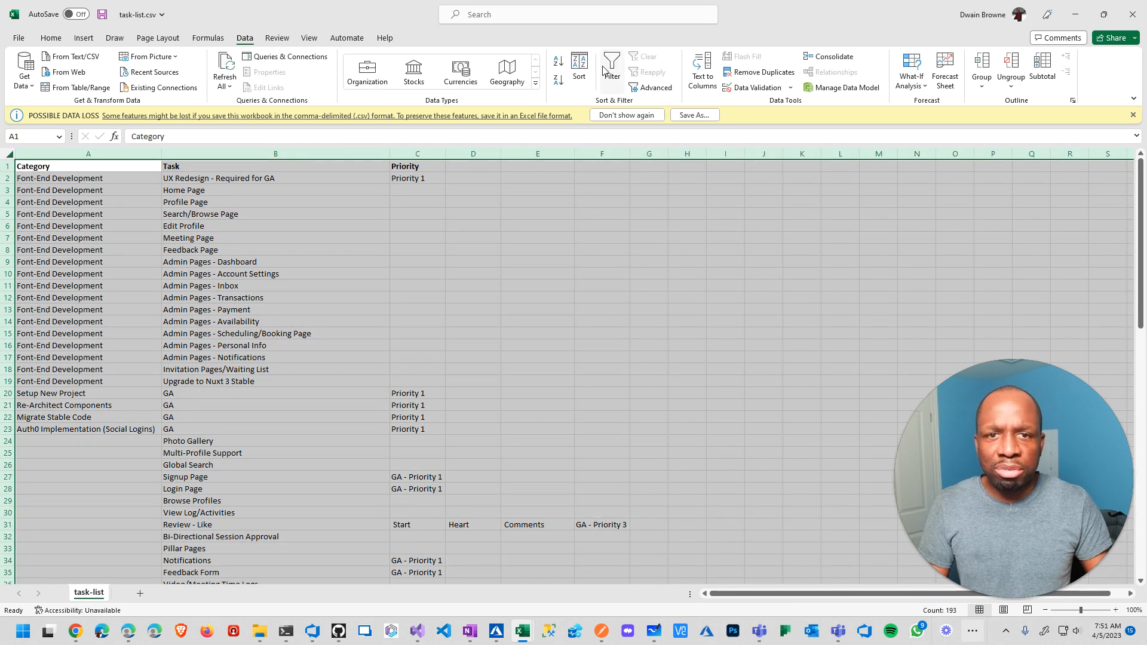
{"action": "left_click", "coordinate": [612, 65]}
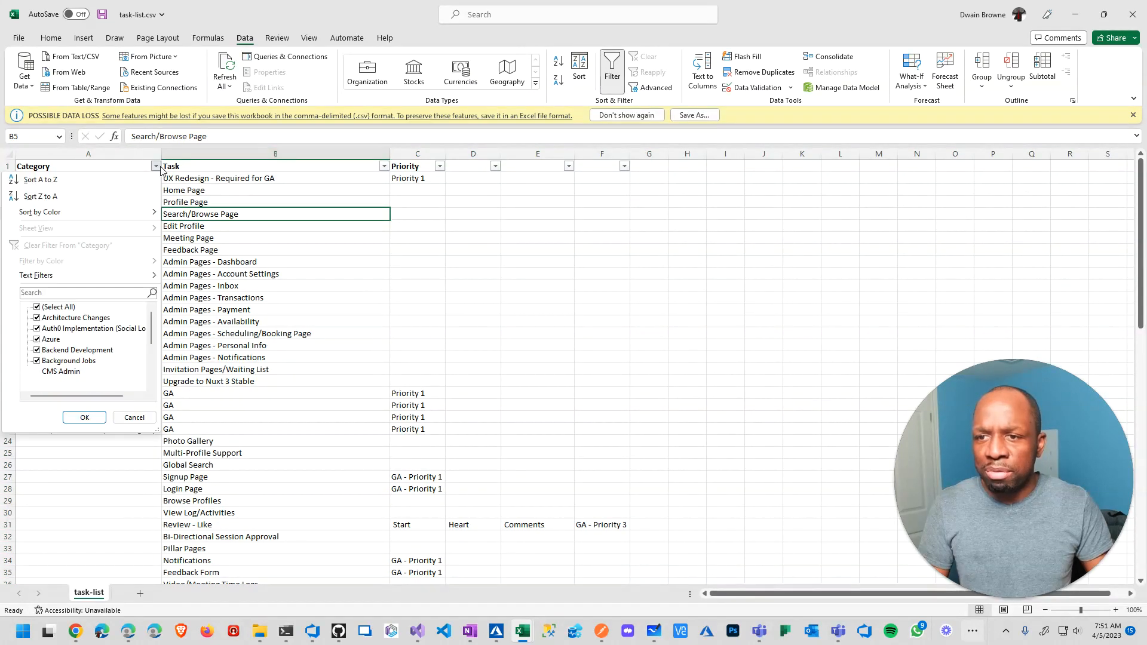
{"action": "left_click", "coordinate": [35, 307]}
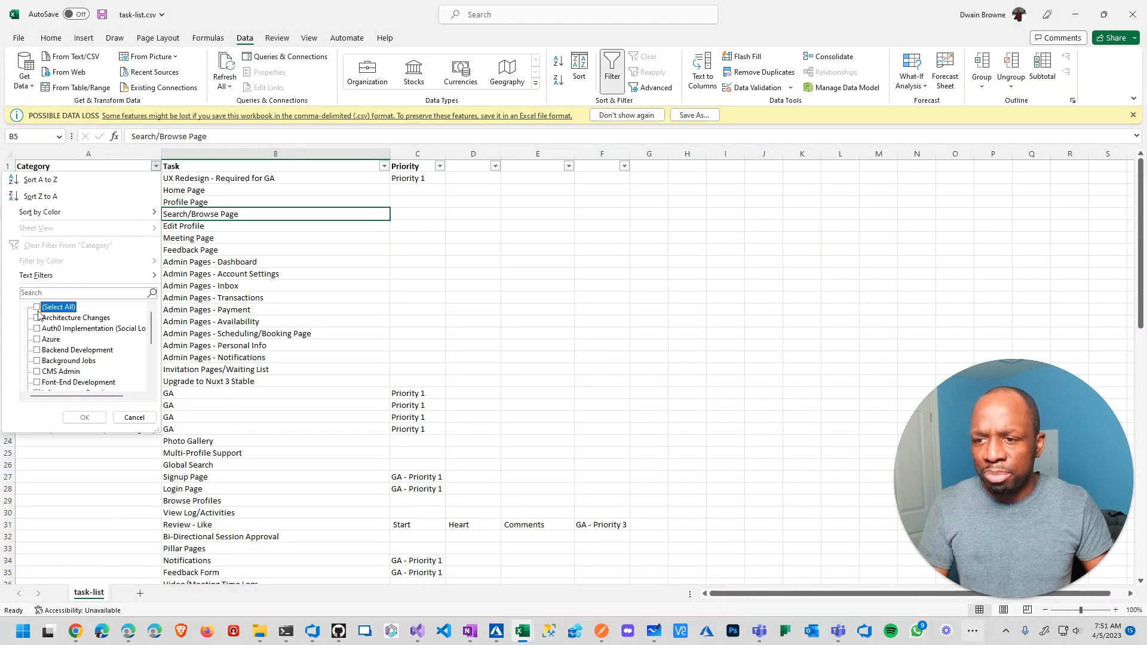
{"action": "left_click", "coordinate": [76, 349]}
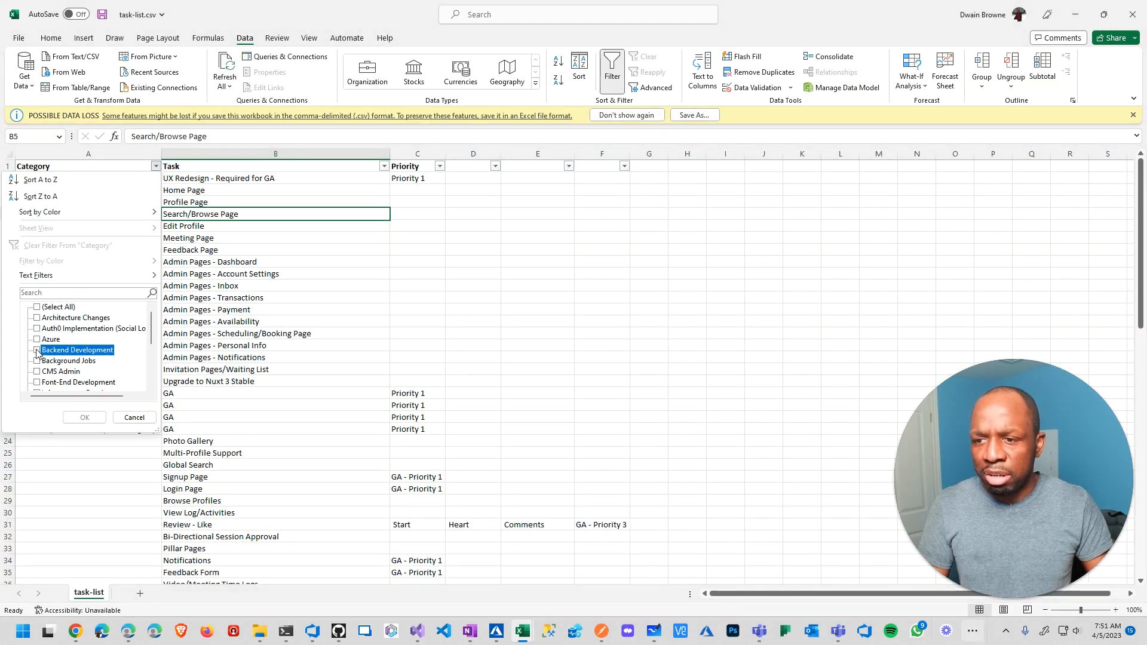
{"action": "left_click", "coordinate": [84, 416]}
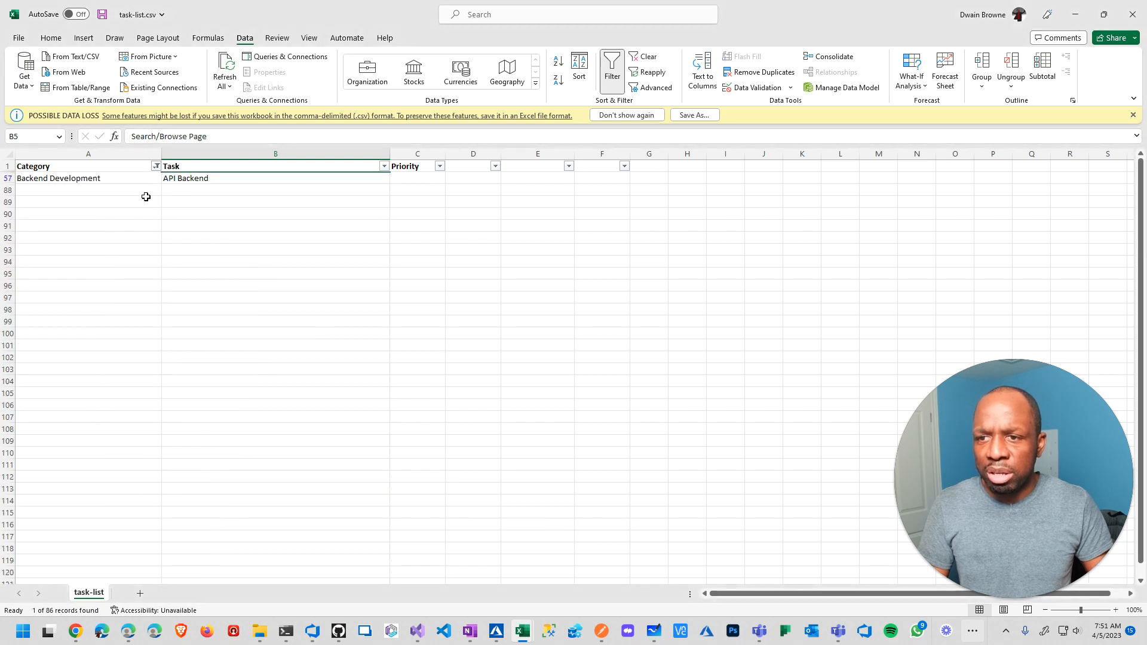
- Reopen the Category filter, untick Backend Development, and close it without changes
{"action": "left_click", "coordinate": [156, 166]}
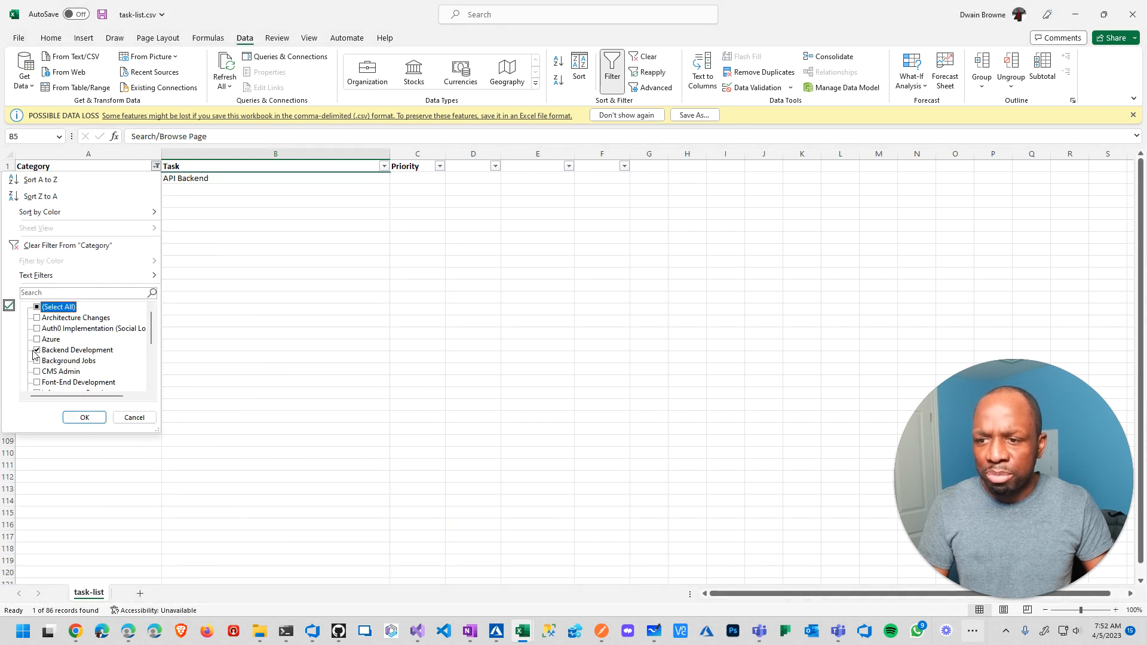
{"action": "left_click", "coordinate": [35, 351]}
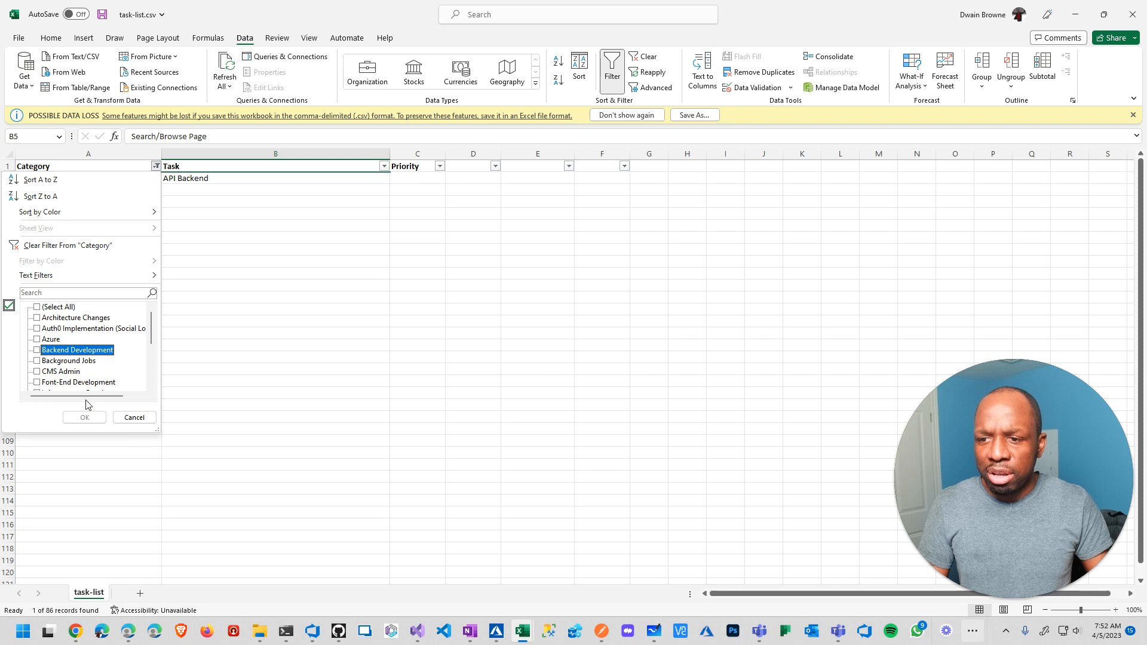
{"action": "left_click", "coordinate": [84, 417]}
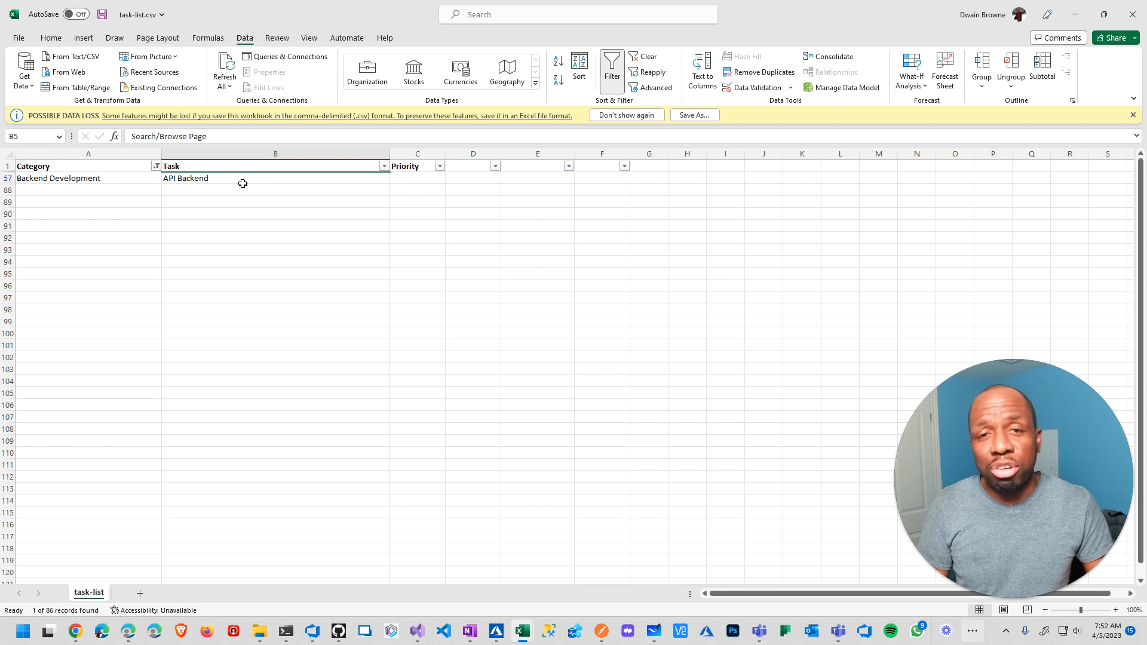
{"action": "mouse_move", "coordinate": [362, 188]}
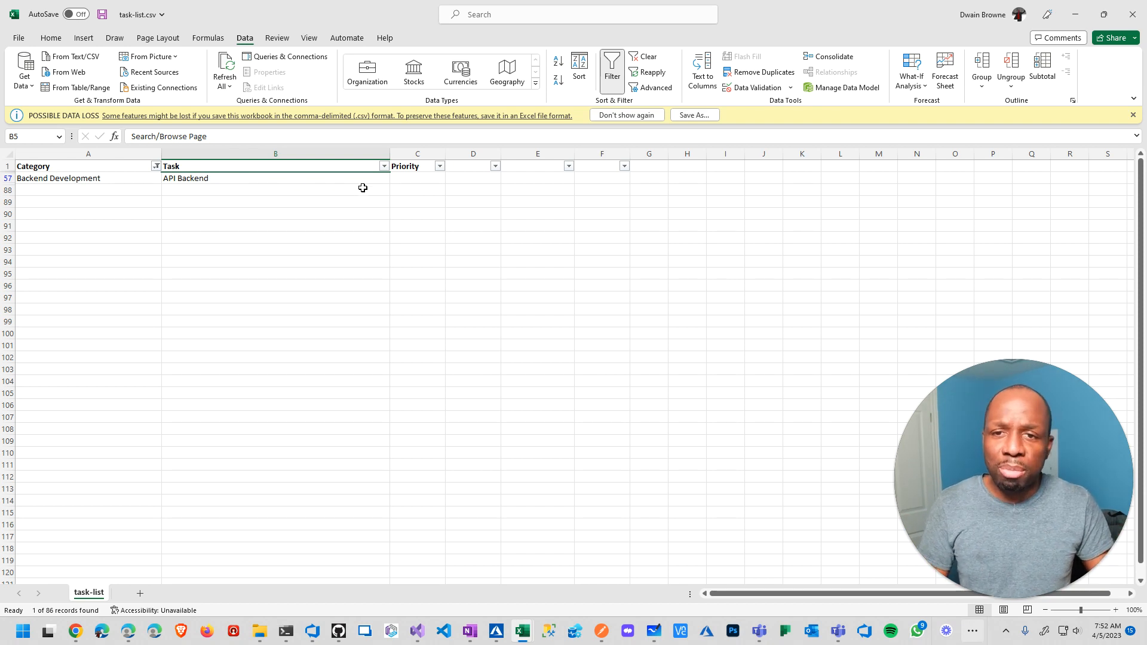